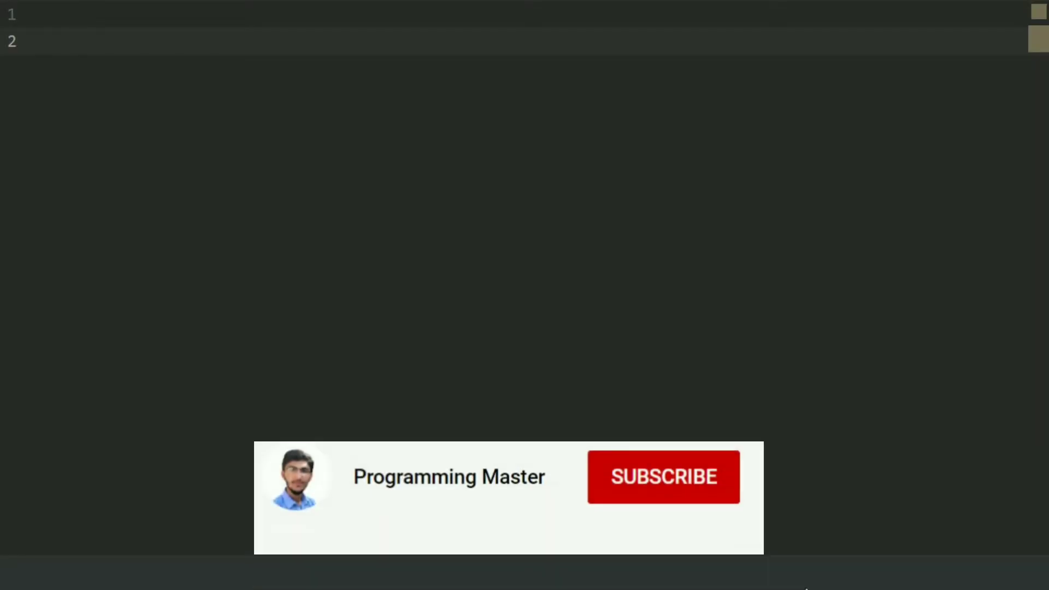
Step: Write actual_price = int(input("Enter the actual price of the property: ")) with the typo in 'actual' corrected
type("a")
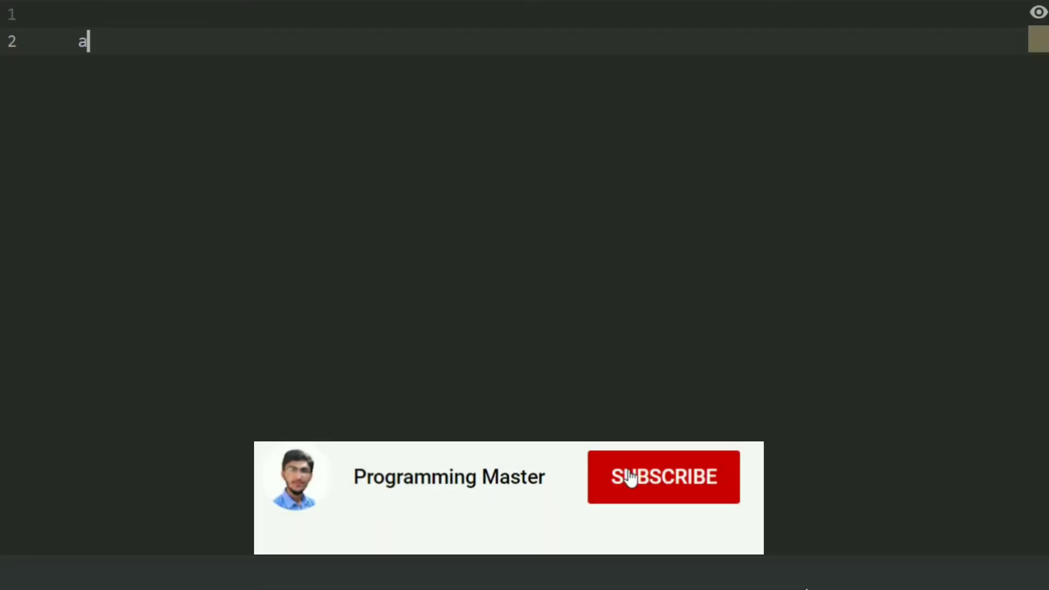
left_click(663, 477)
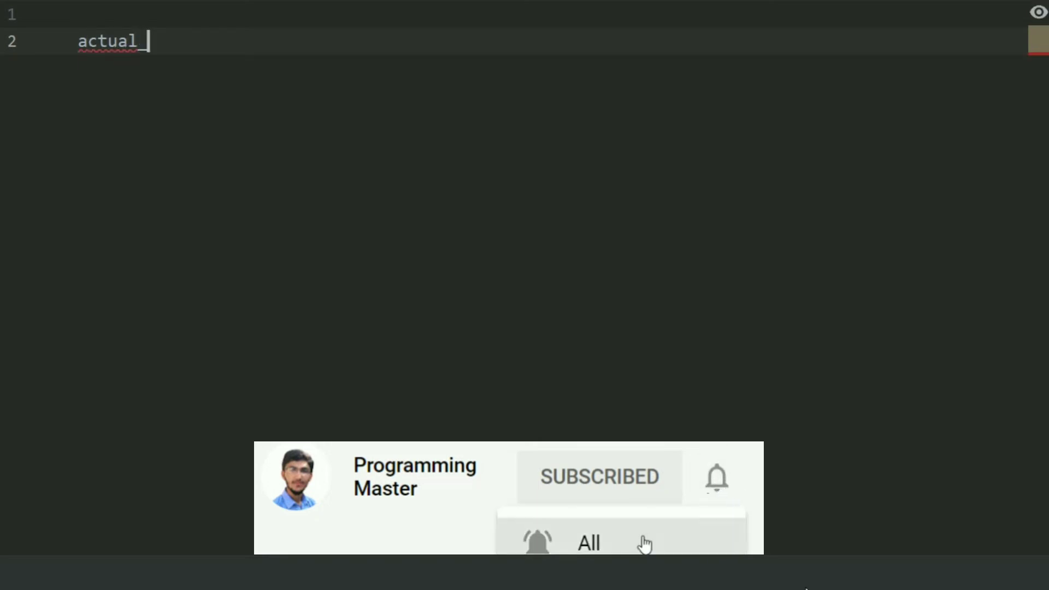
type("_price")
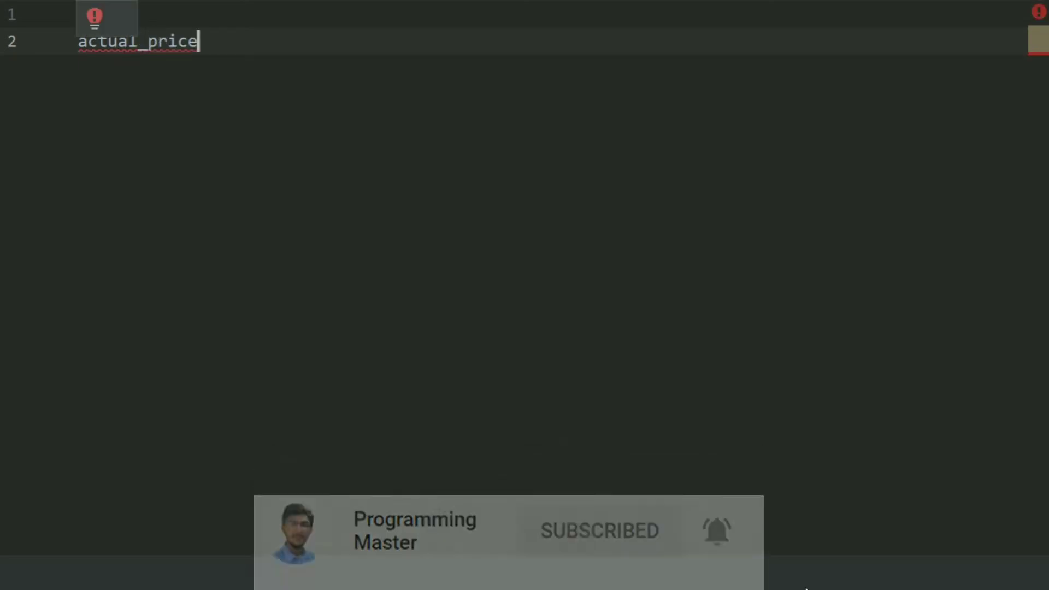
type("=")
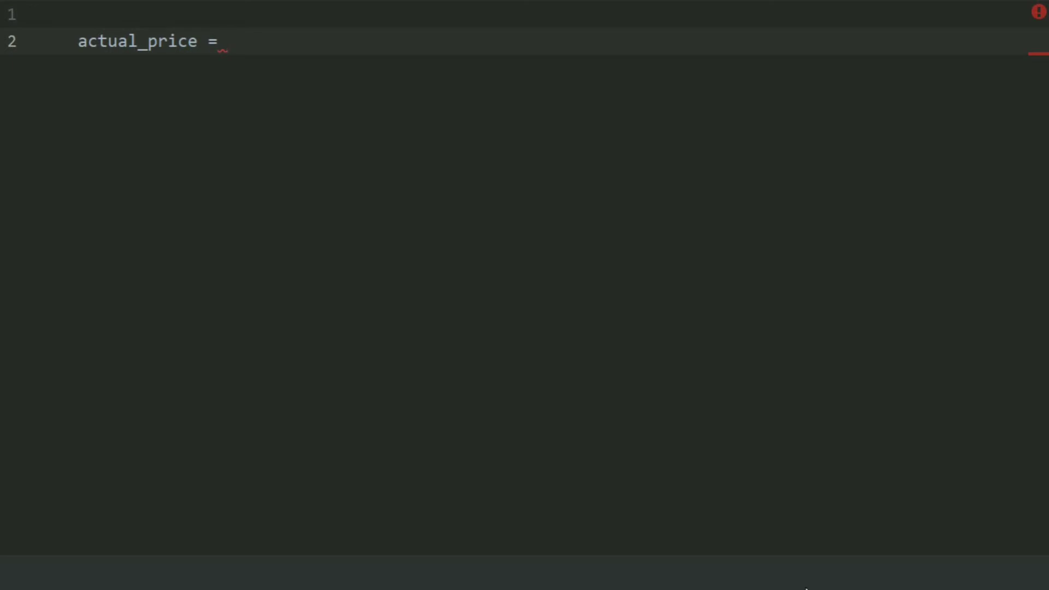
type("in")
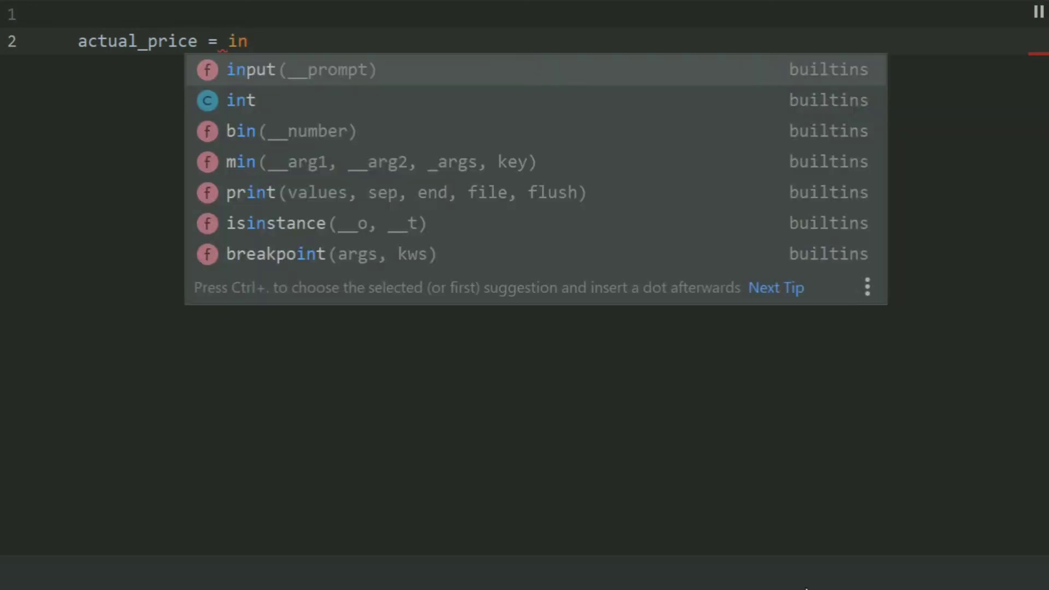
left_click(241, 100)
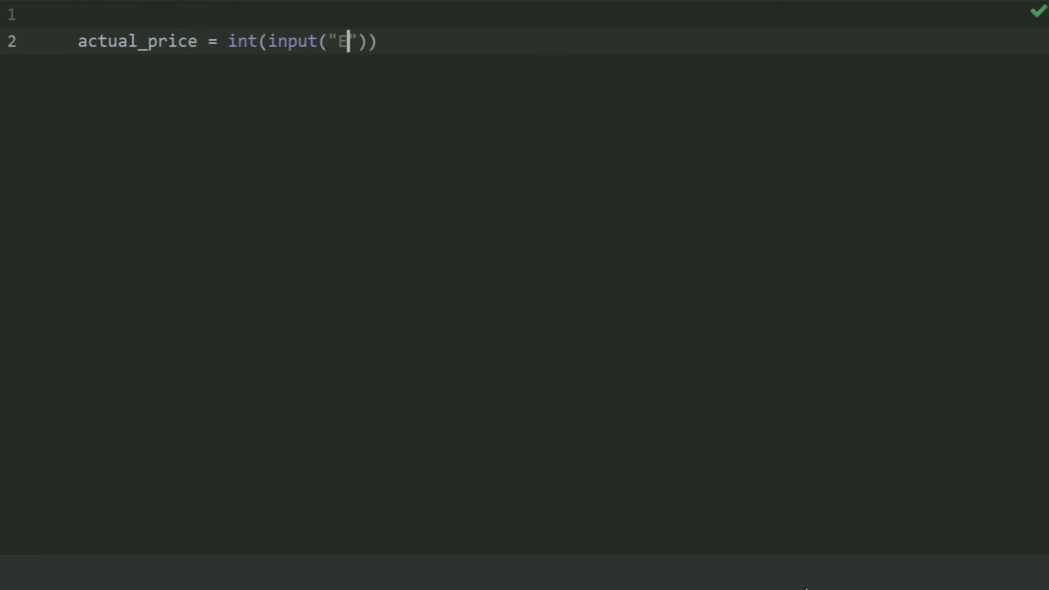
type("nter the")
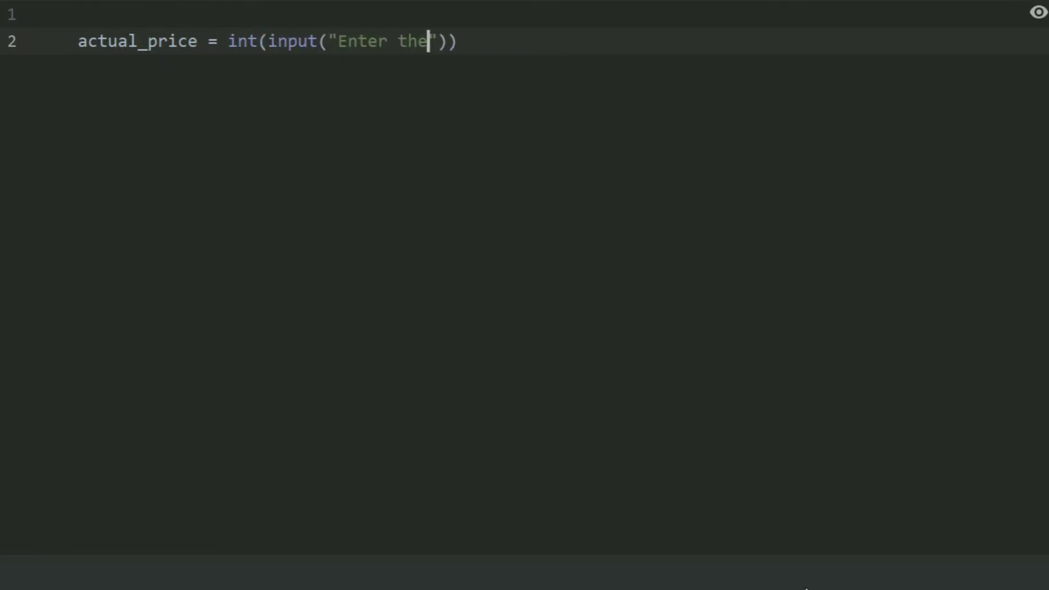
type("ac")
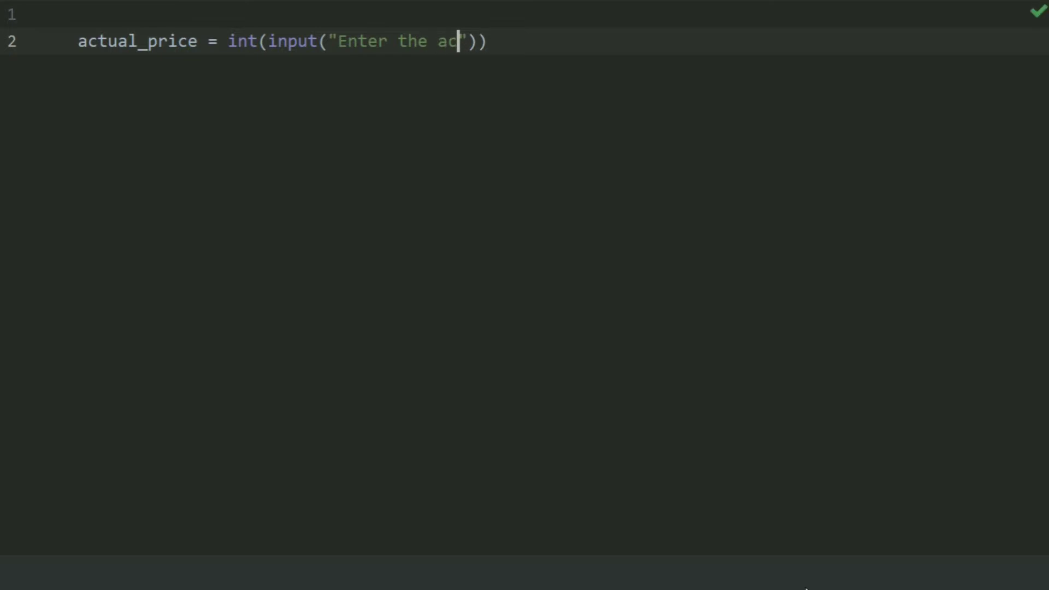
type("aul pric")
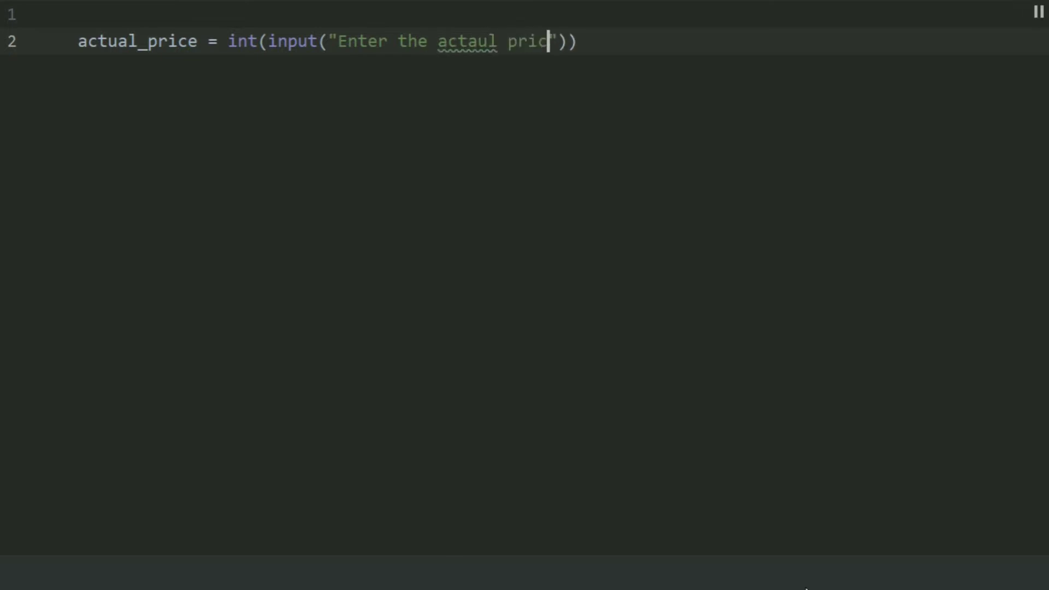
key("BackSpace")
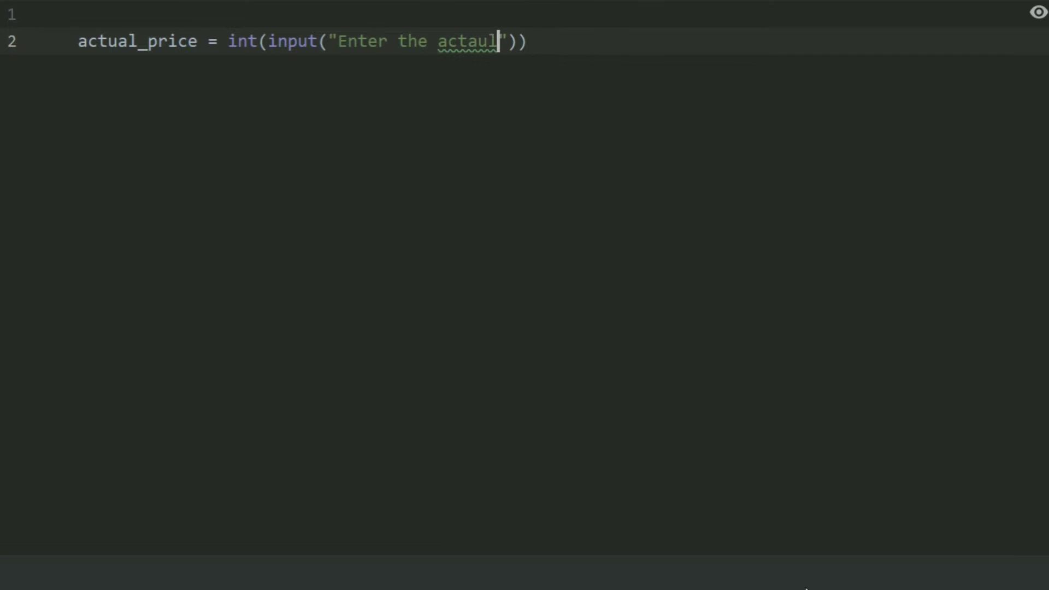
key("backspace")
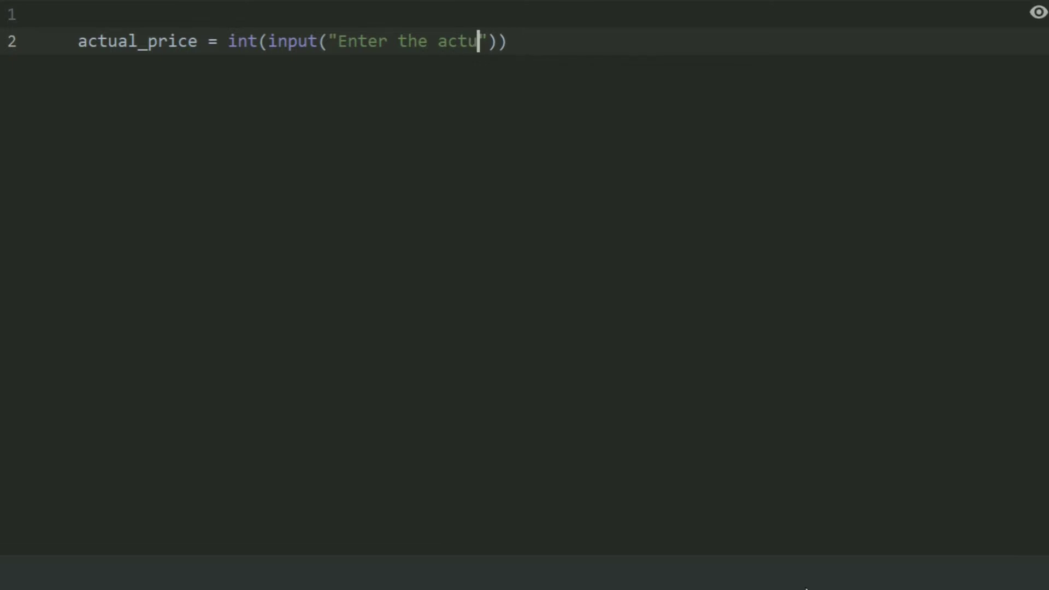
type("al price of the")
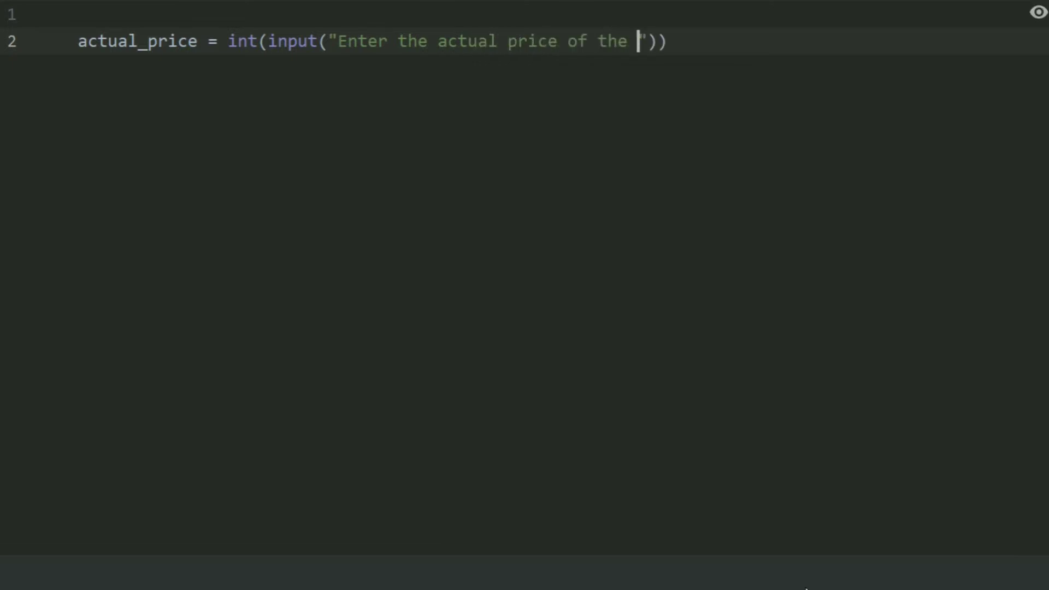
type("proper")
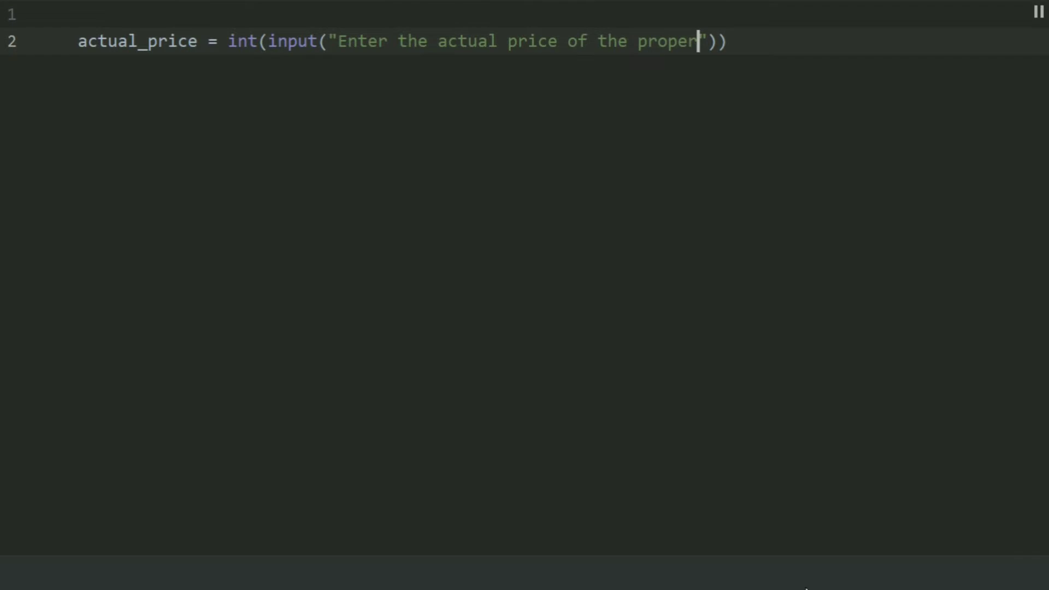
type("ty:")
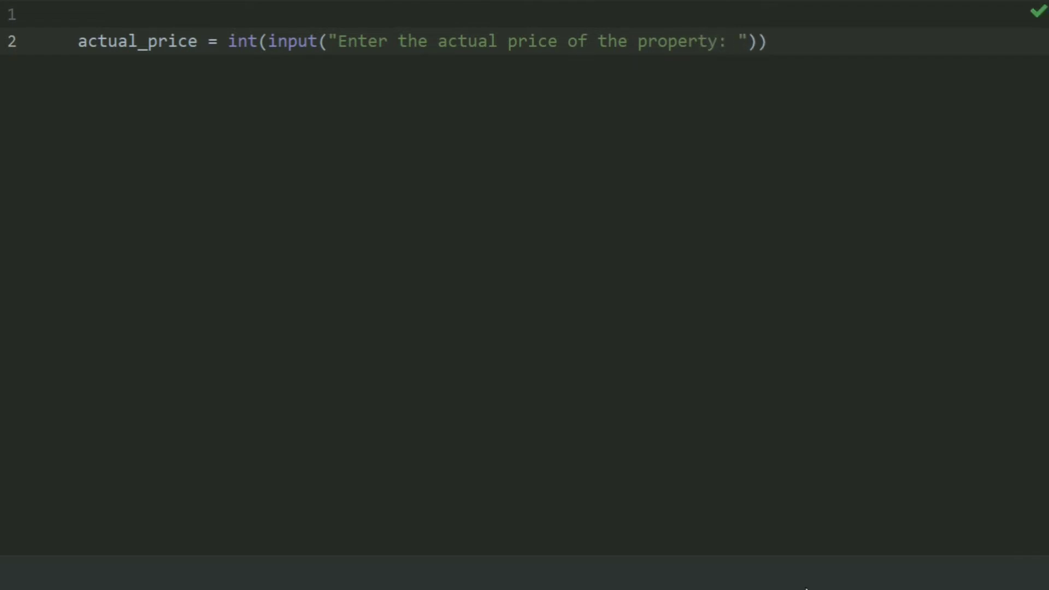
key("enter")
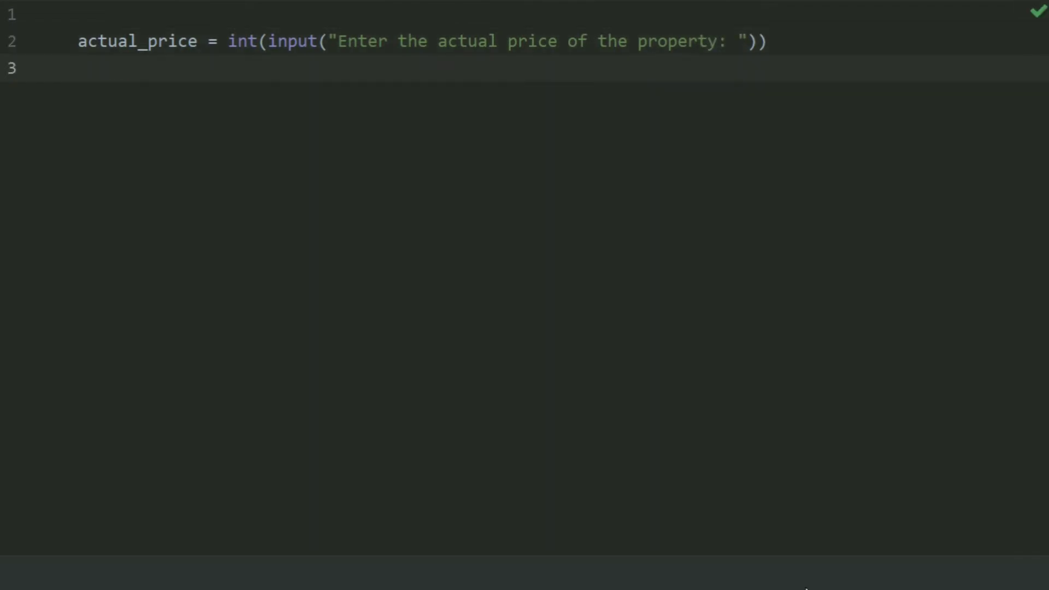
Step: Write assessment_price = actual_price * 0.6, completing actual_price from autocomplete
key("enter")
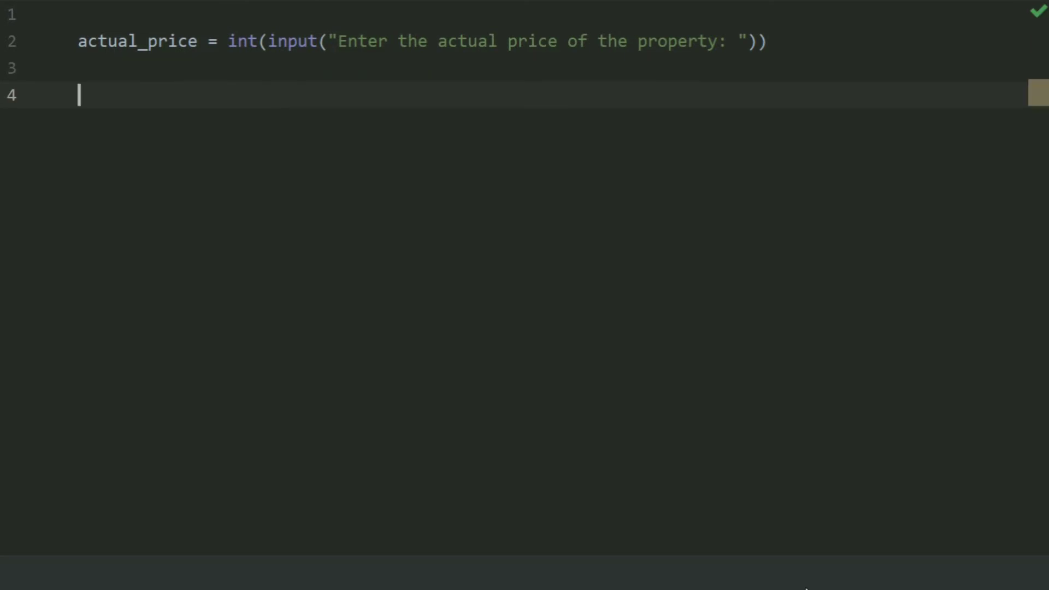
type("asse")
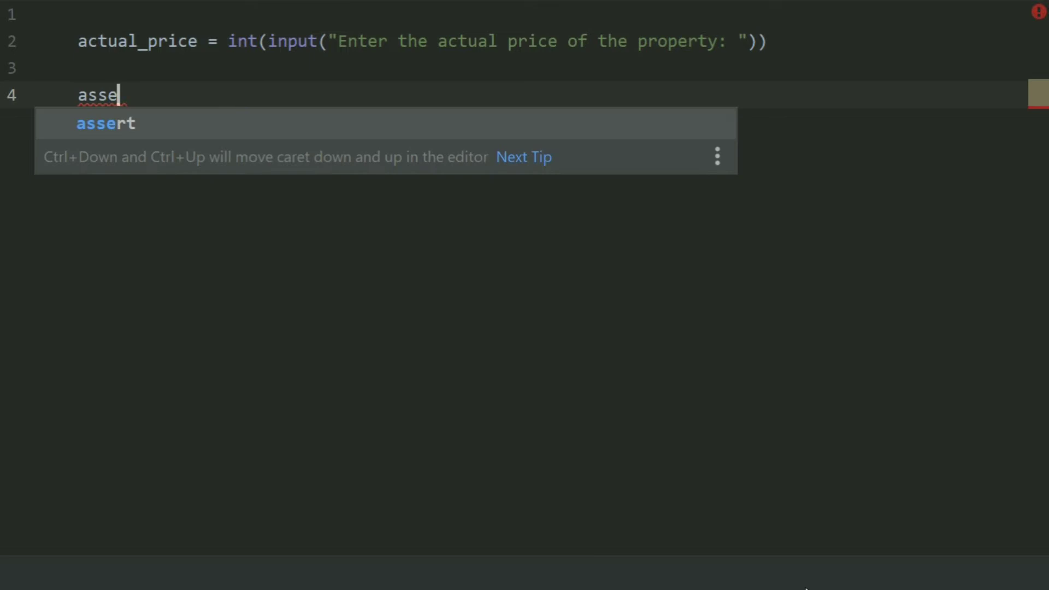
type("s")
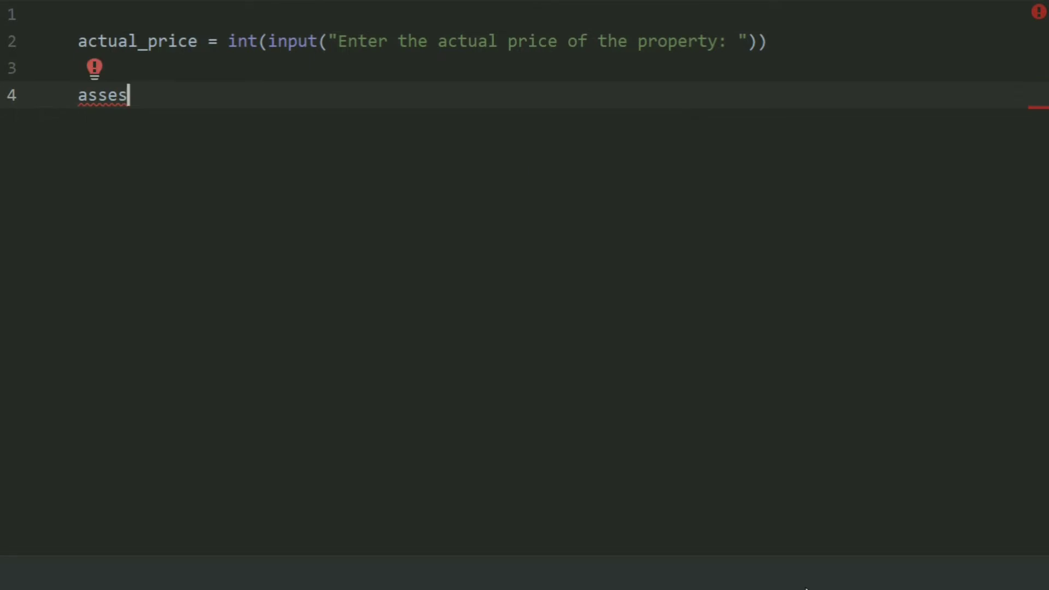
type("sme")
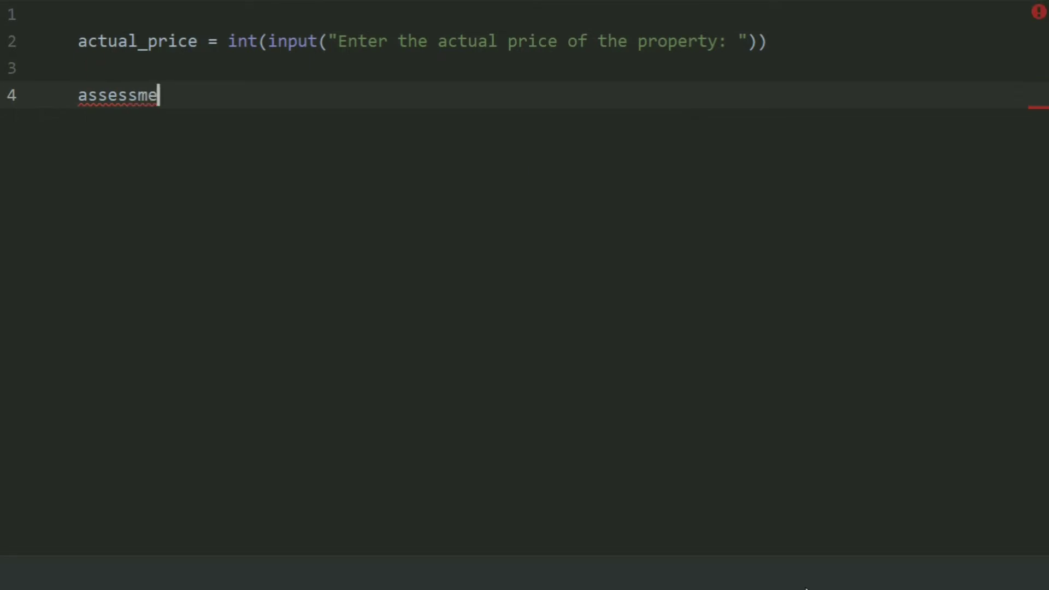
type("nt_")
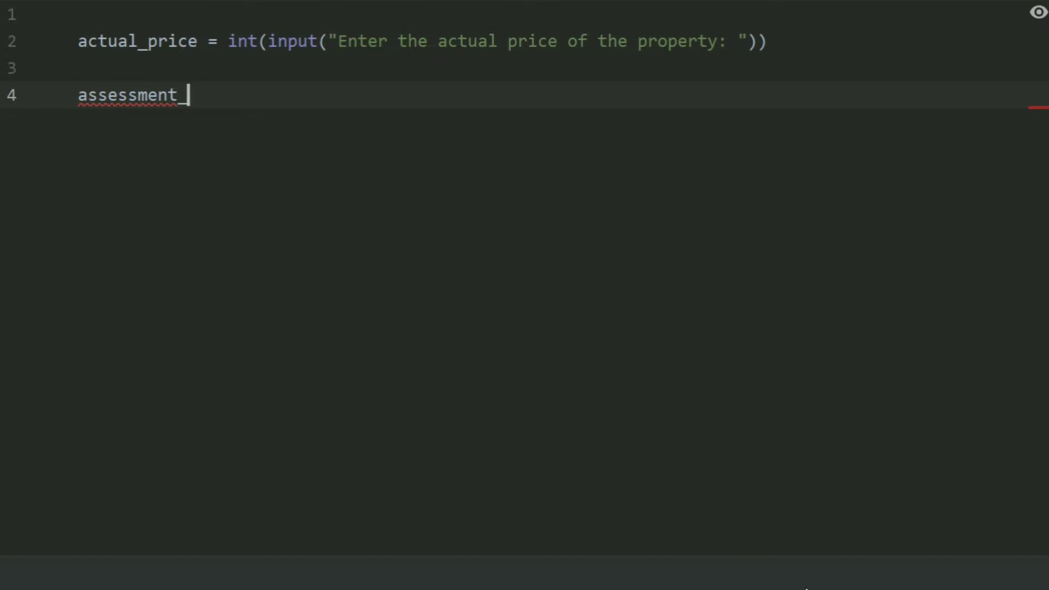
type("p")
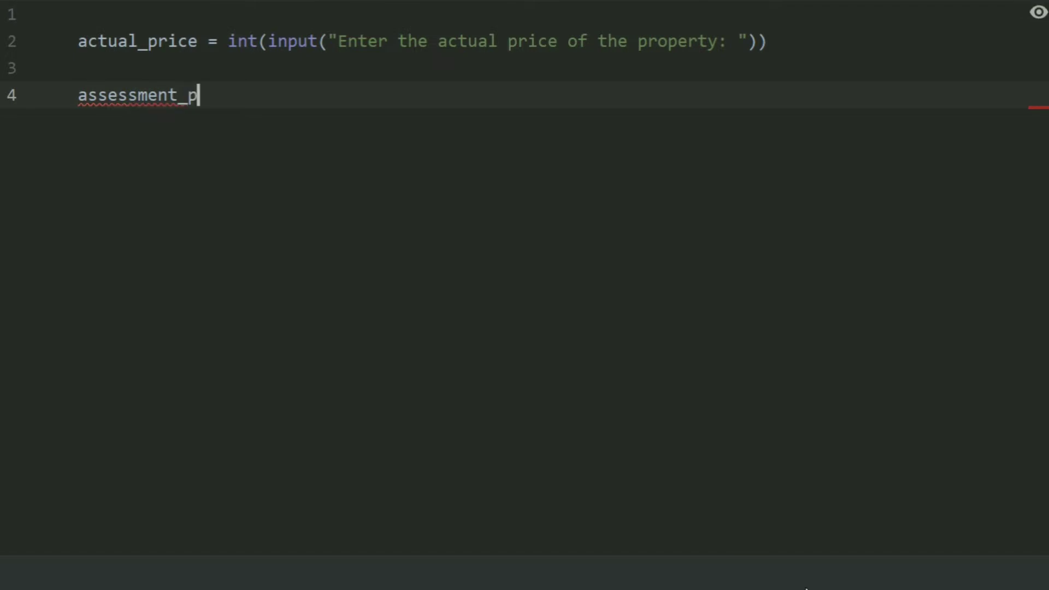
type("rice")
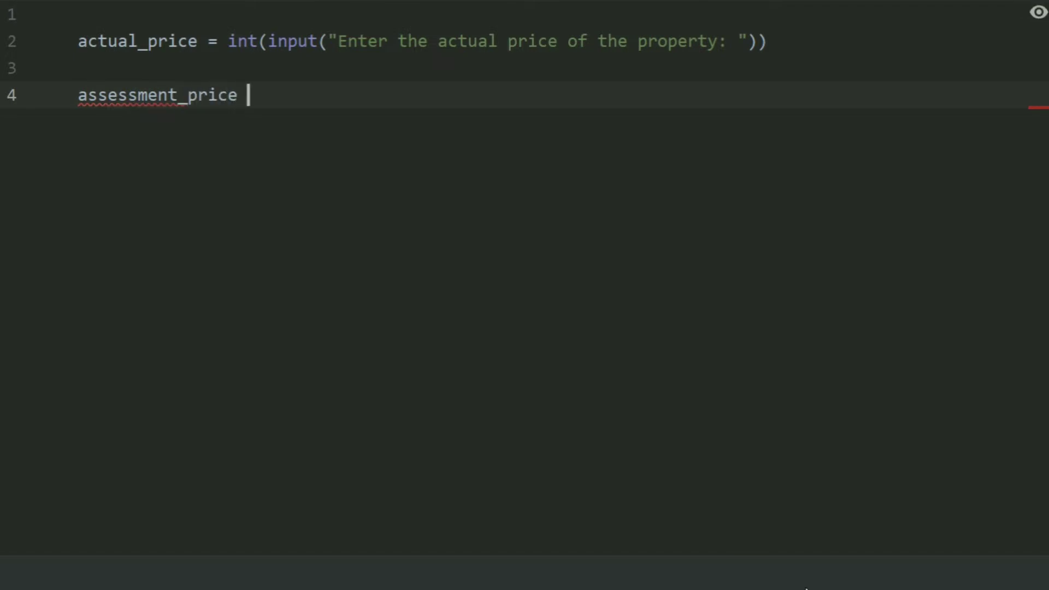
type("=")
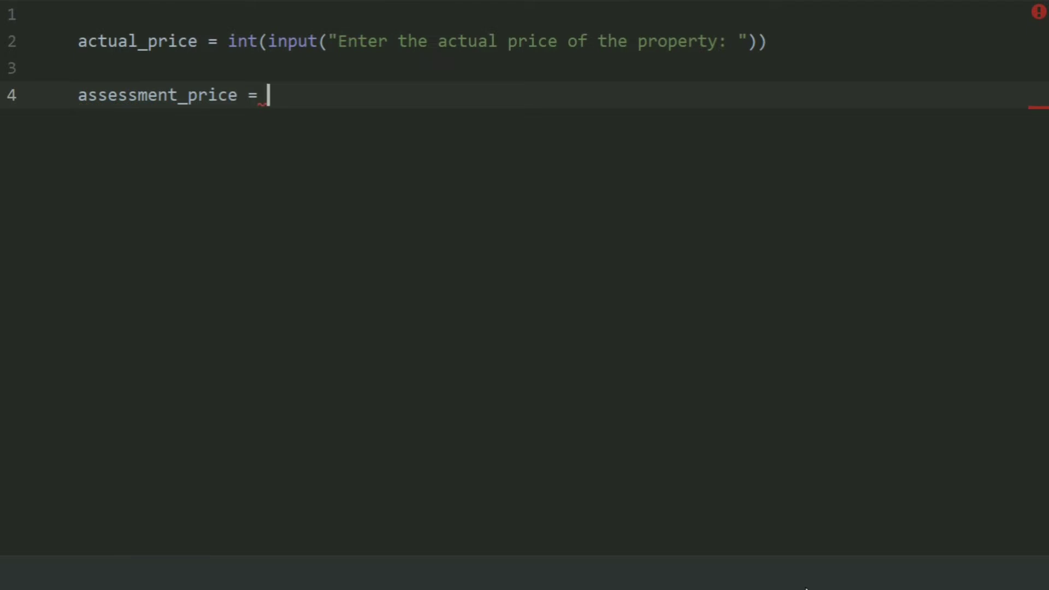
type("ac")
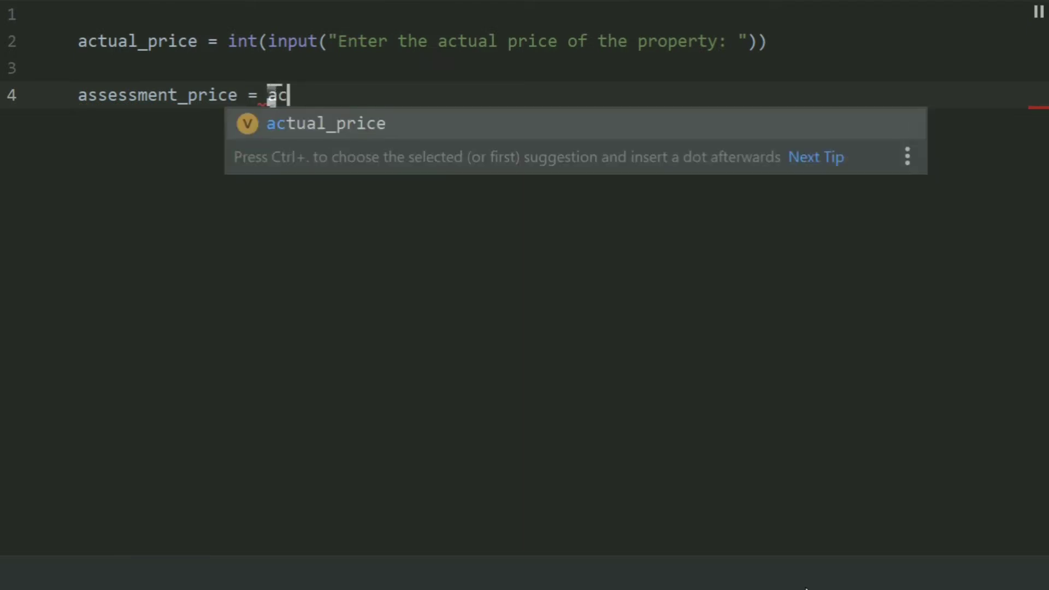
key("Tab")
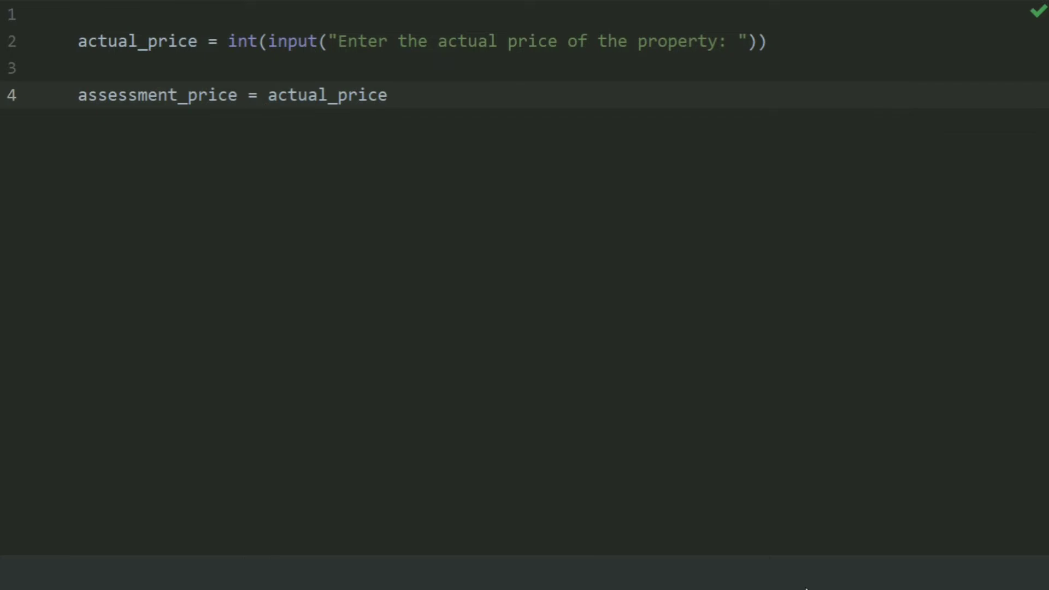
type("*")
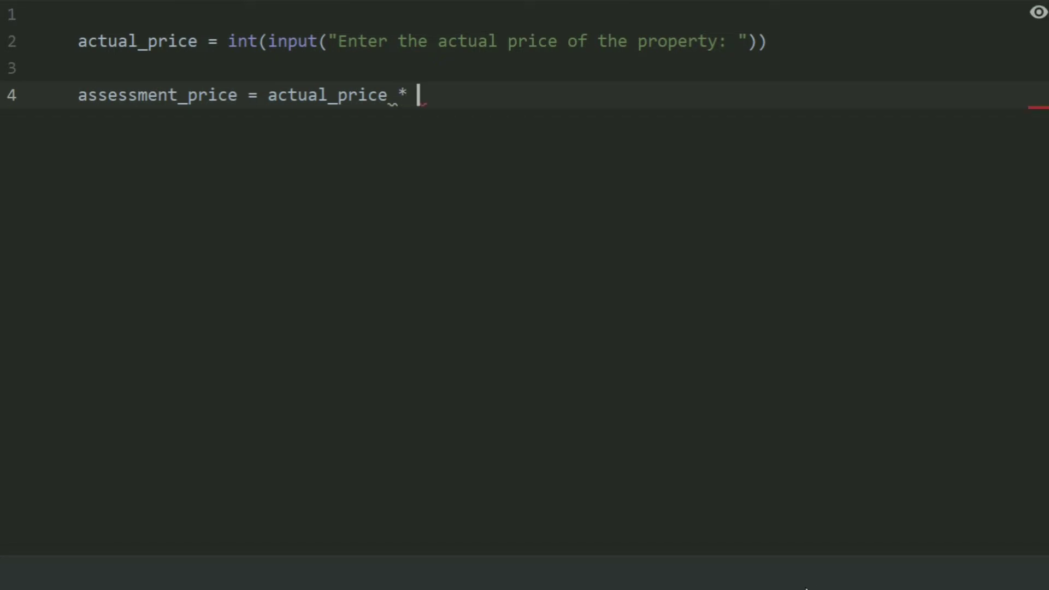
type("0")
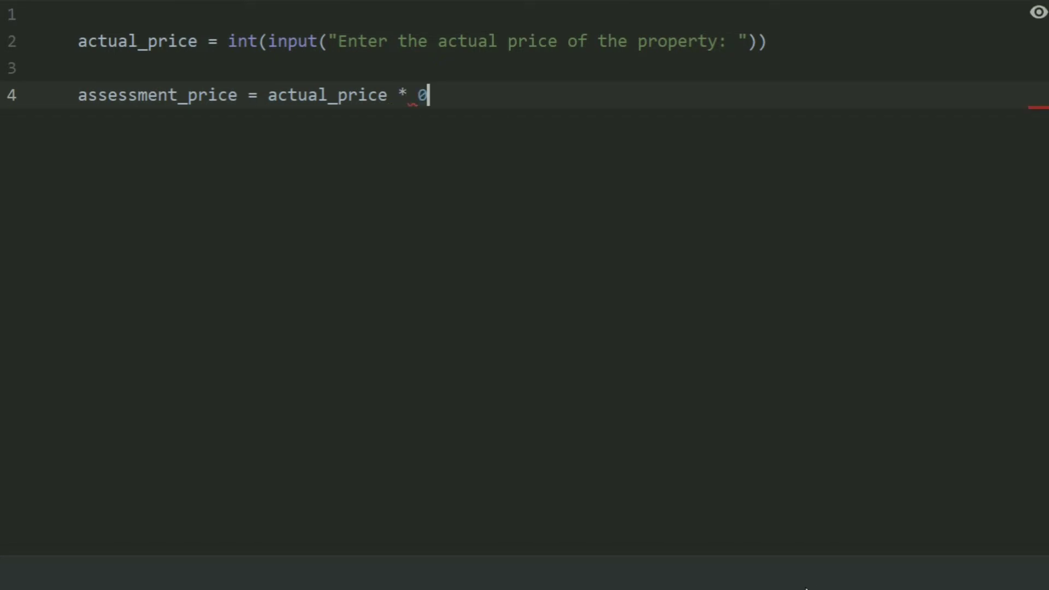
type(".6")
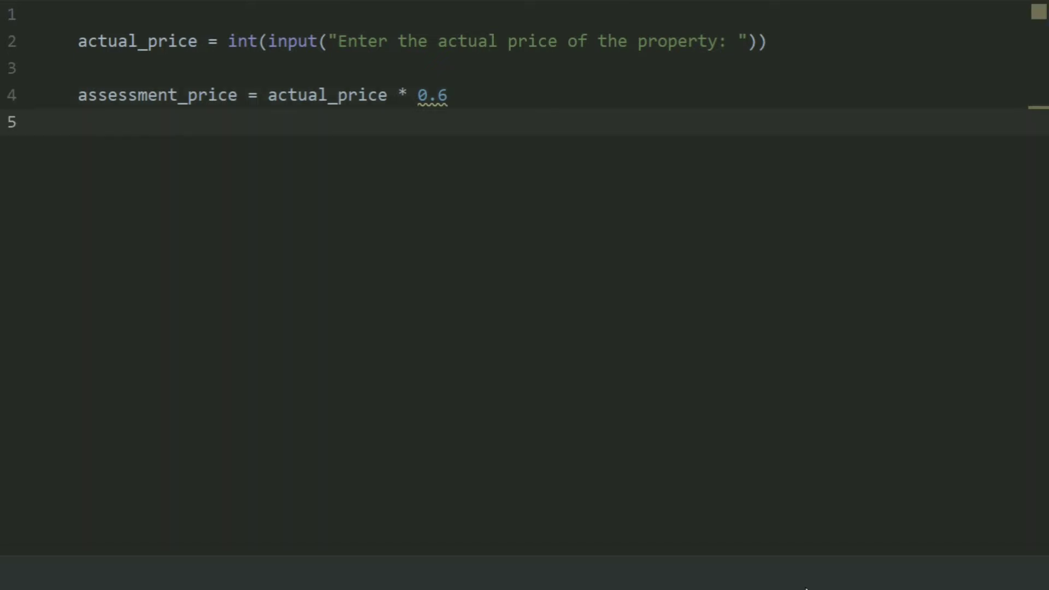
key("enter")
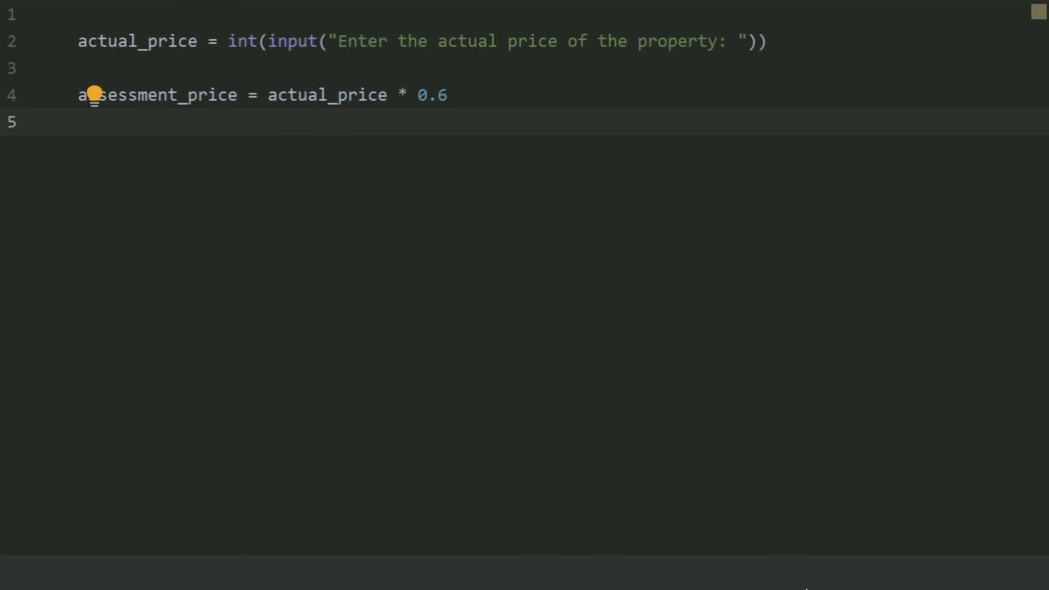
Step: Write tax = (assessment_price / 100) * 0.72 with the parentheses and stray dot fixed
type("tac")
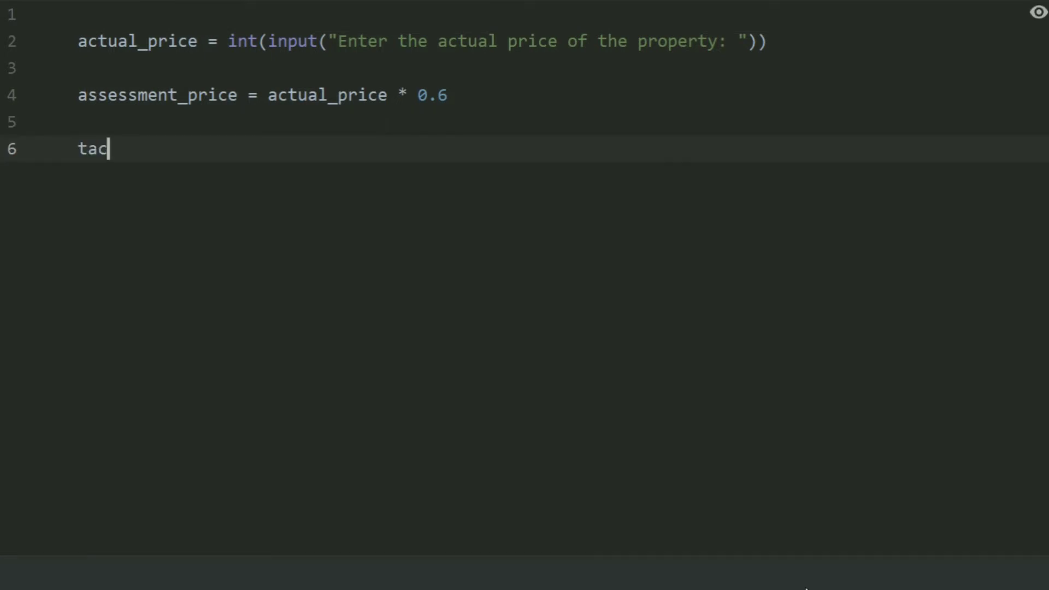
type("x =")
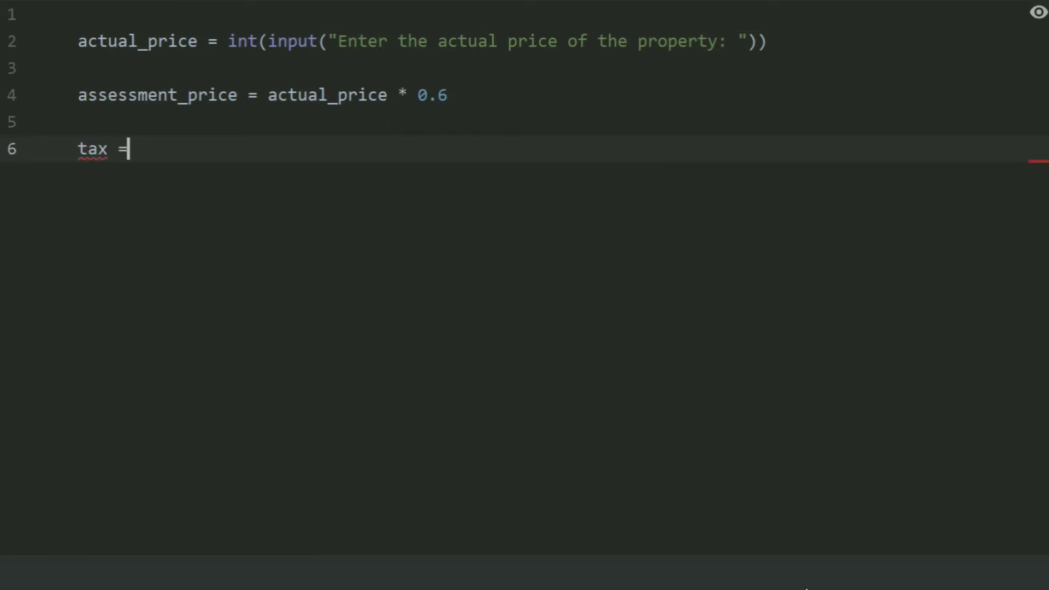
type("assessment_price")
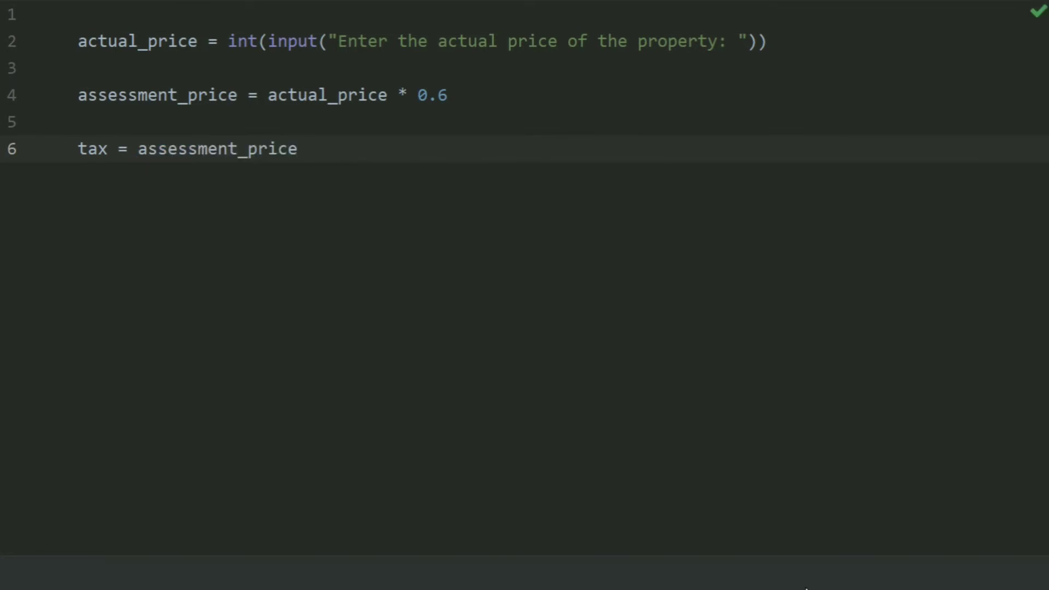
type("/ 100")
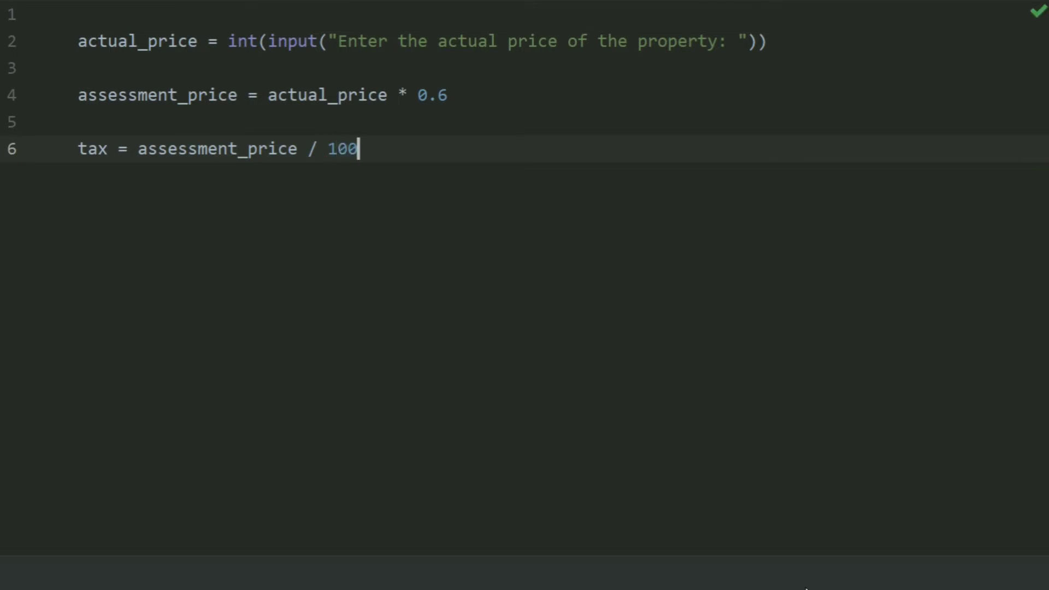
type(")")
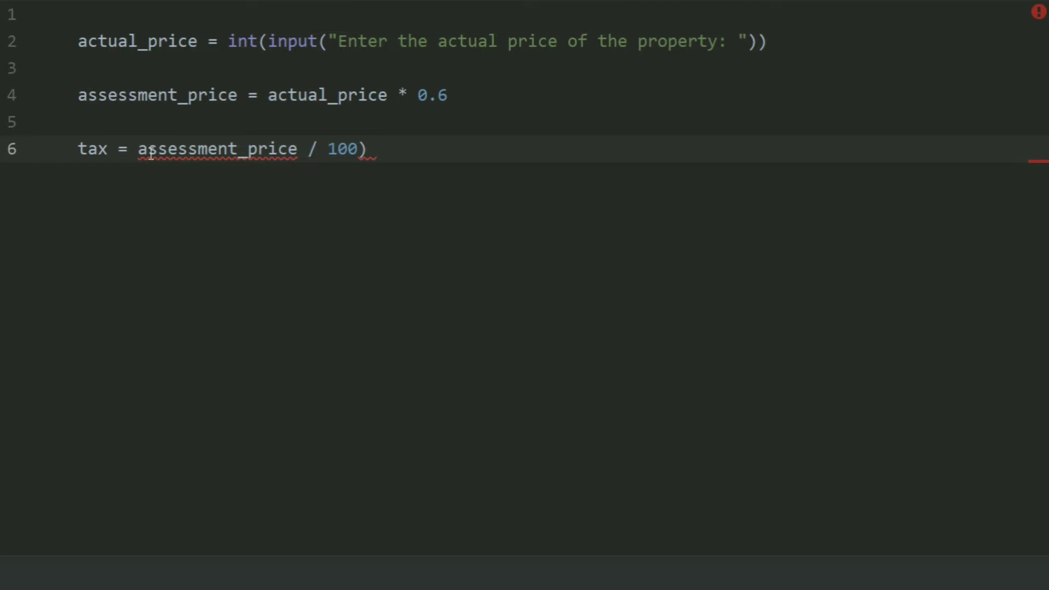
type("(")
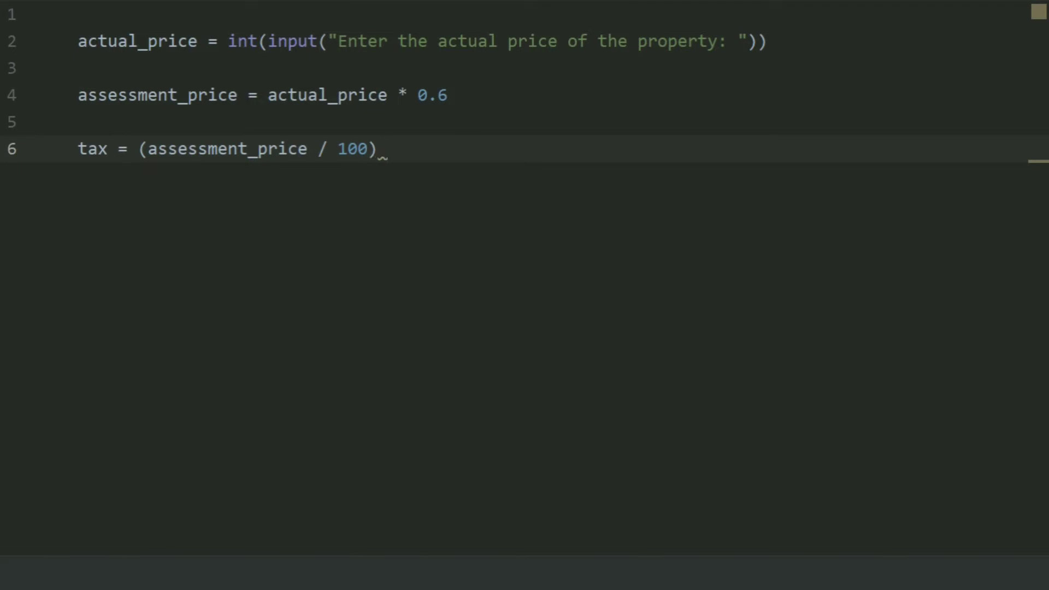
type("*")
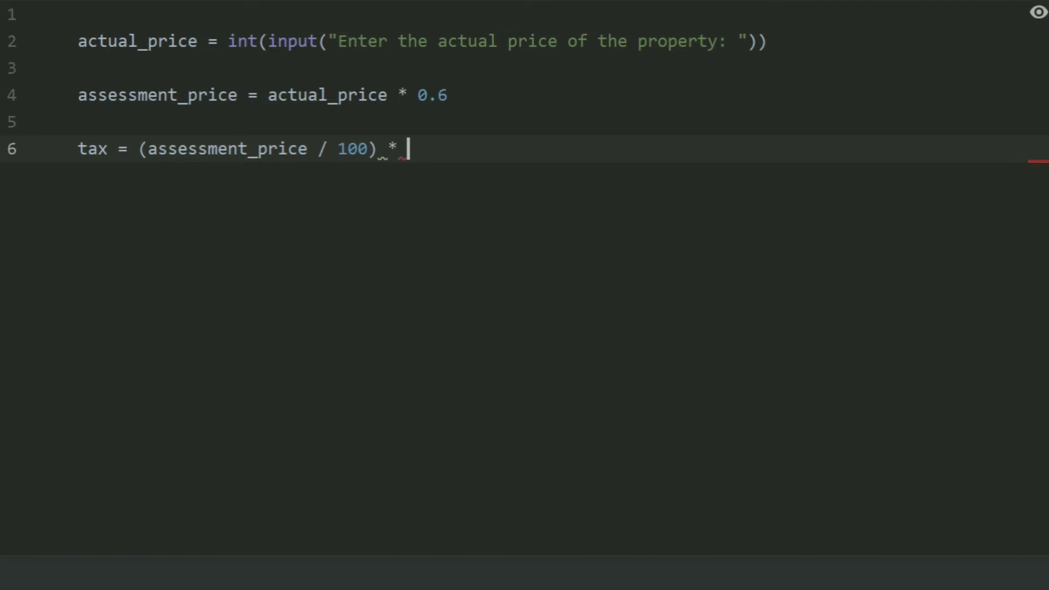
type(".")
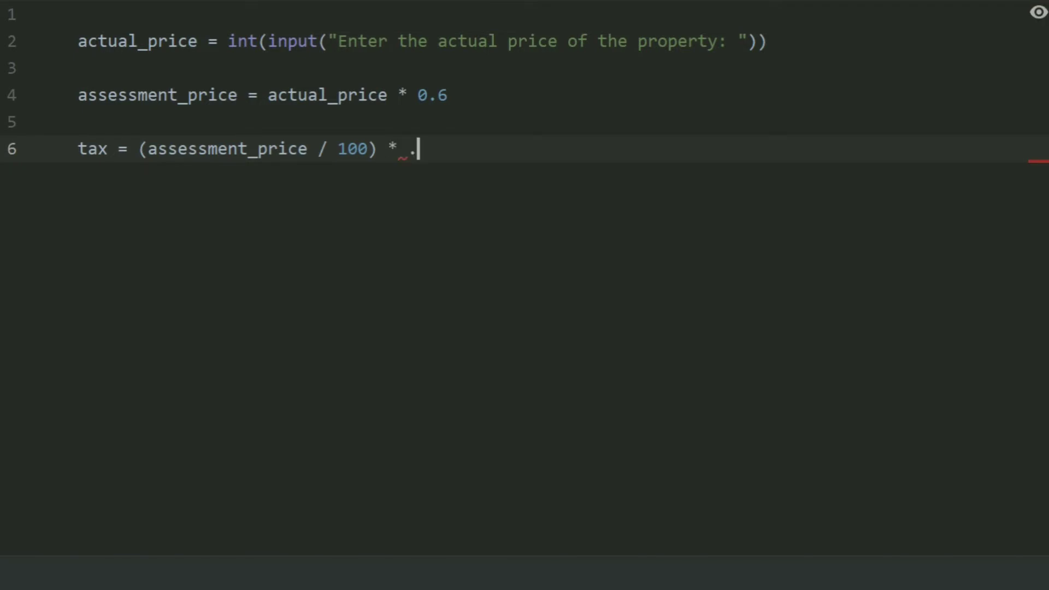
key("Backspace")
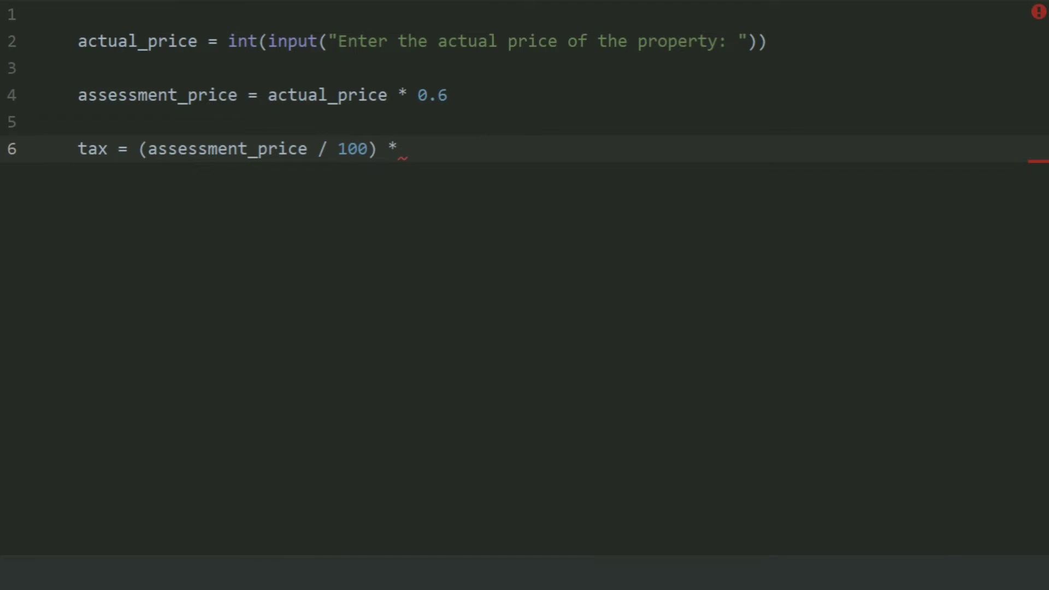
type("0.")
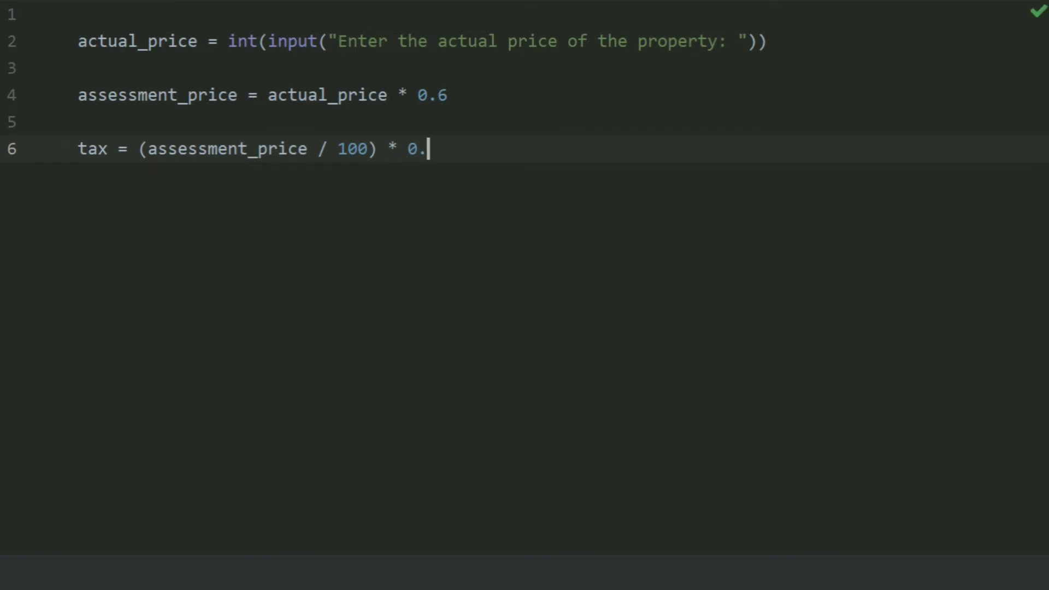
type("72")
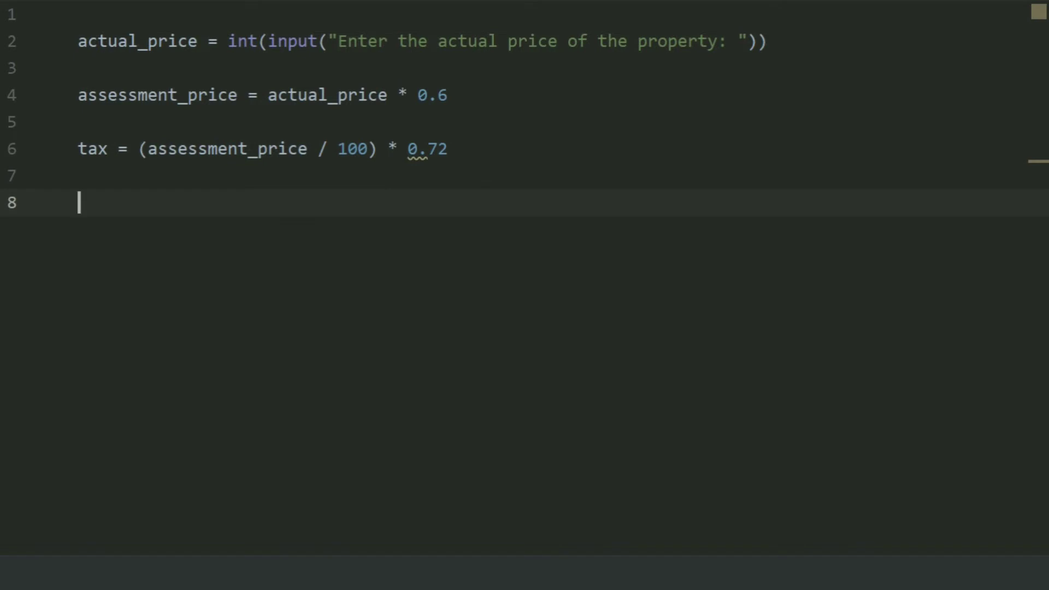
Step: Start print("The assessment price of the house is $", assessment_price for the assessment output
type("print(")
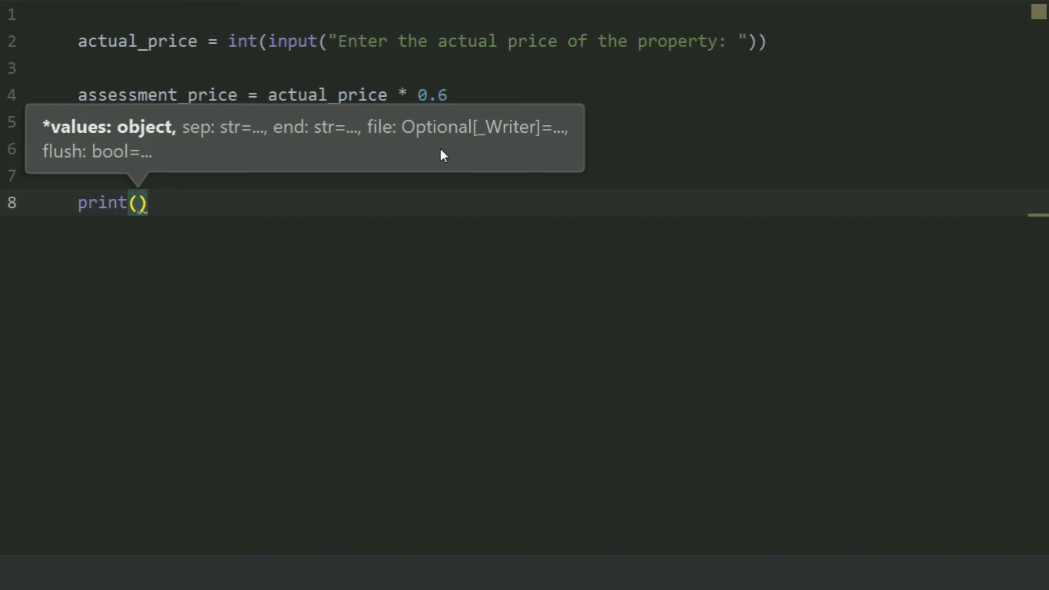
type("\"")
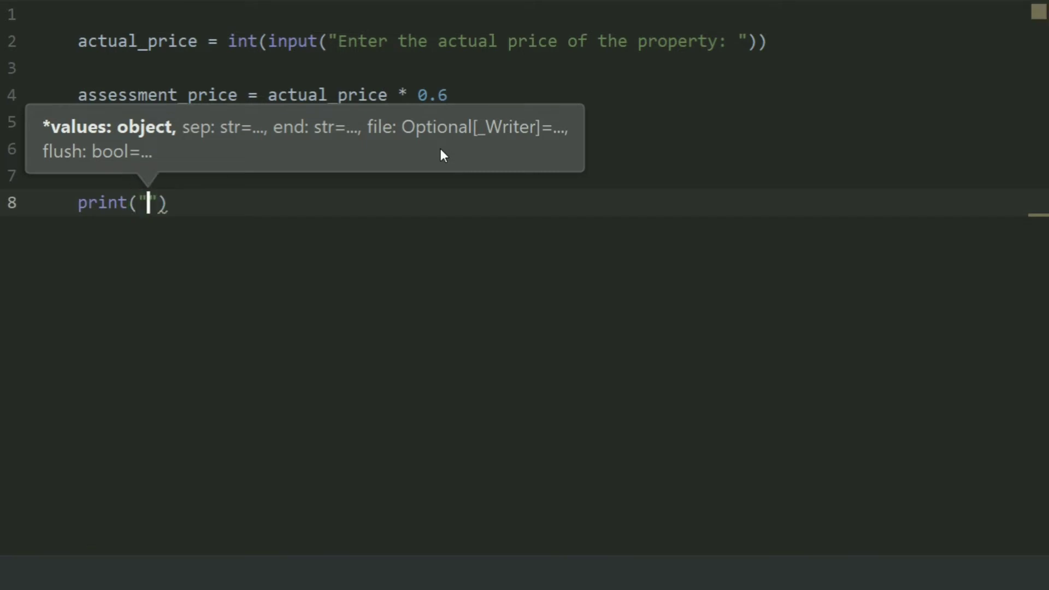
type("The")
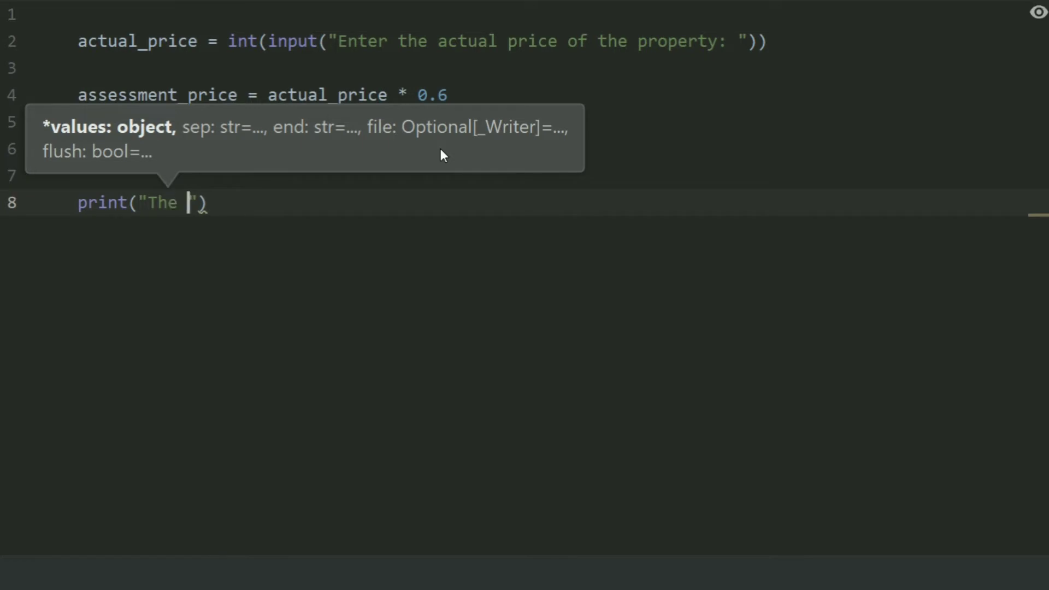
type("asse")
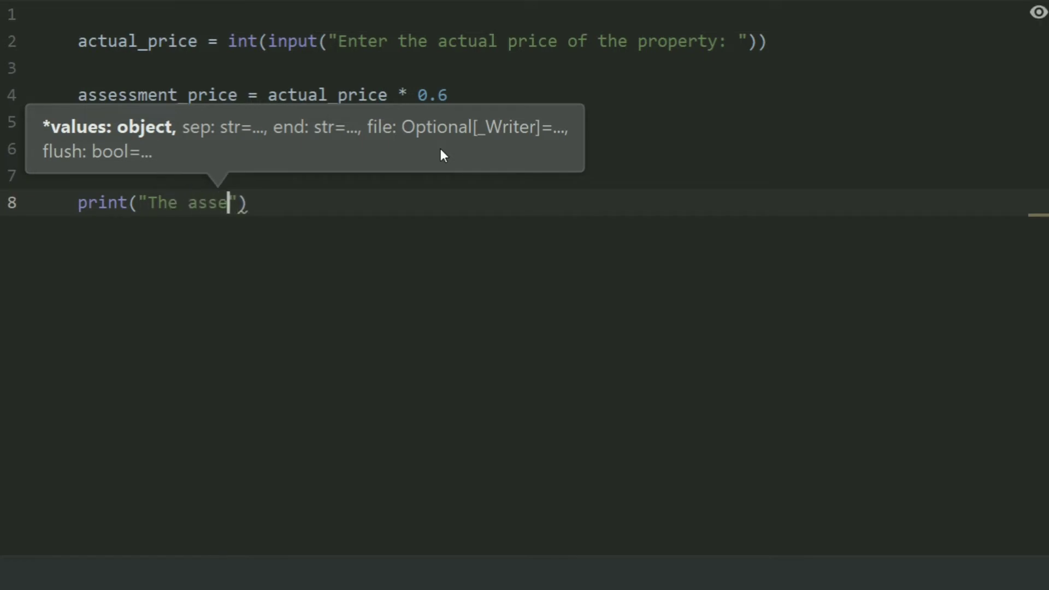
type("ssment price of")
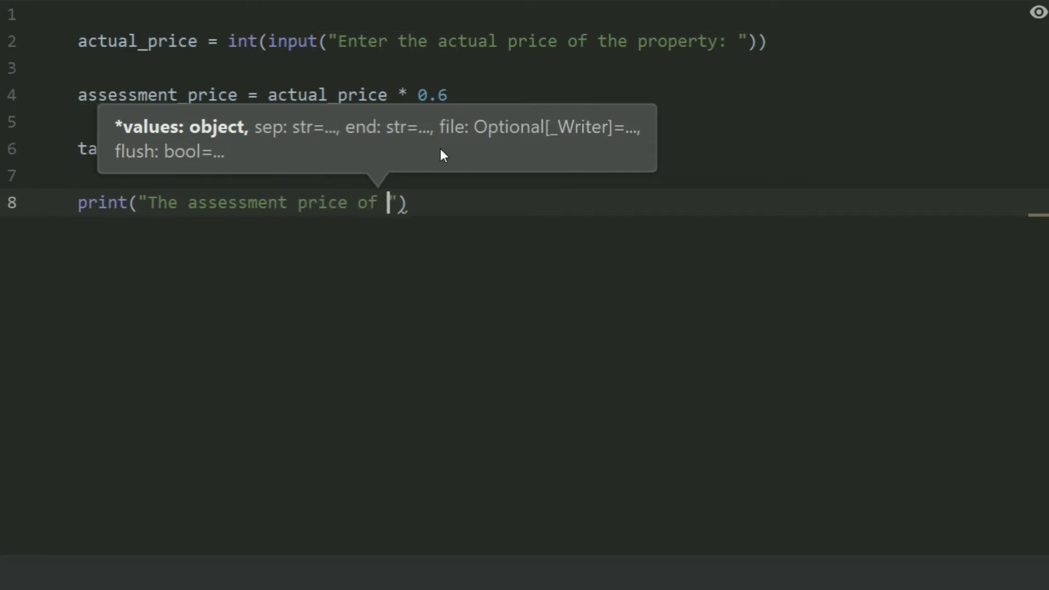
type("the hov")
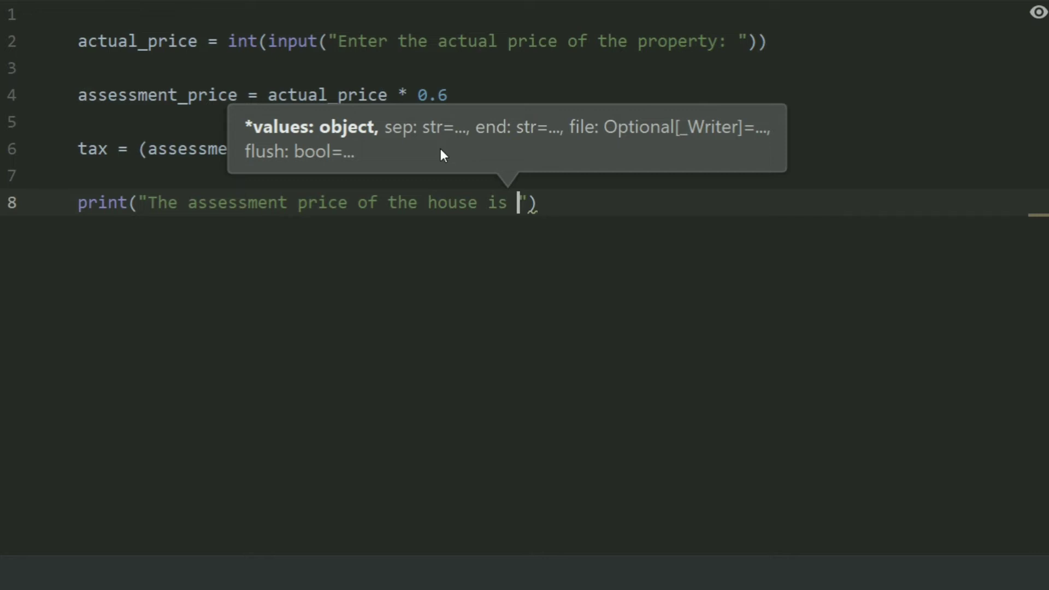
type("$")
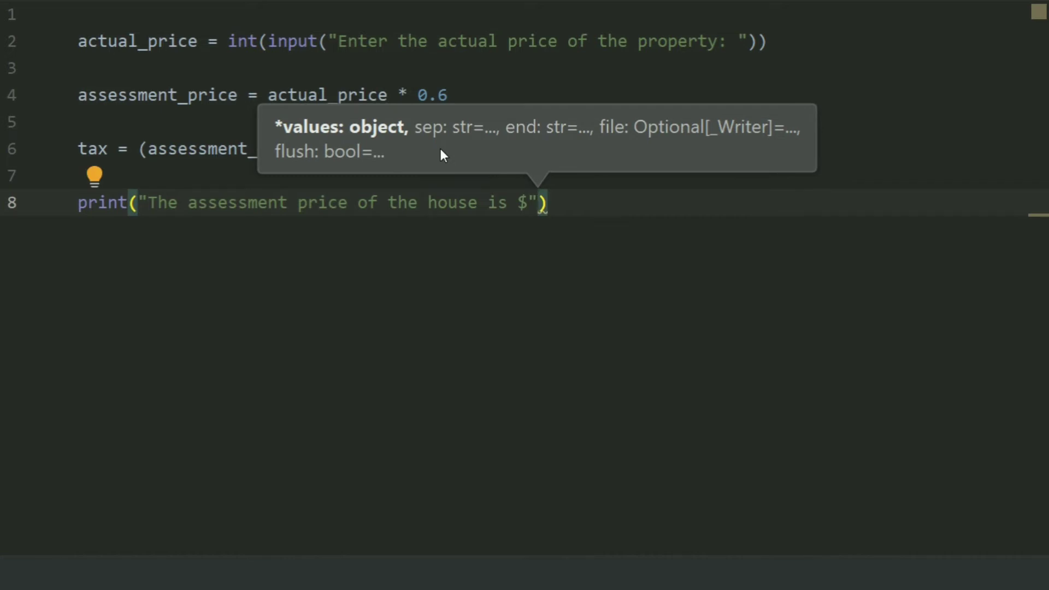
type(",")
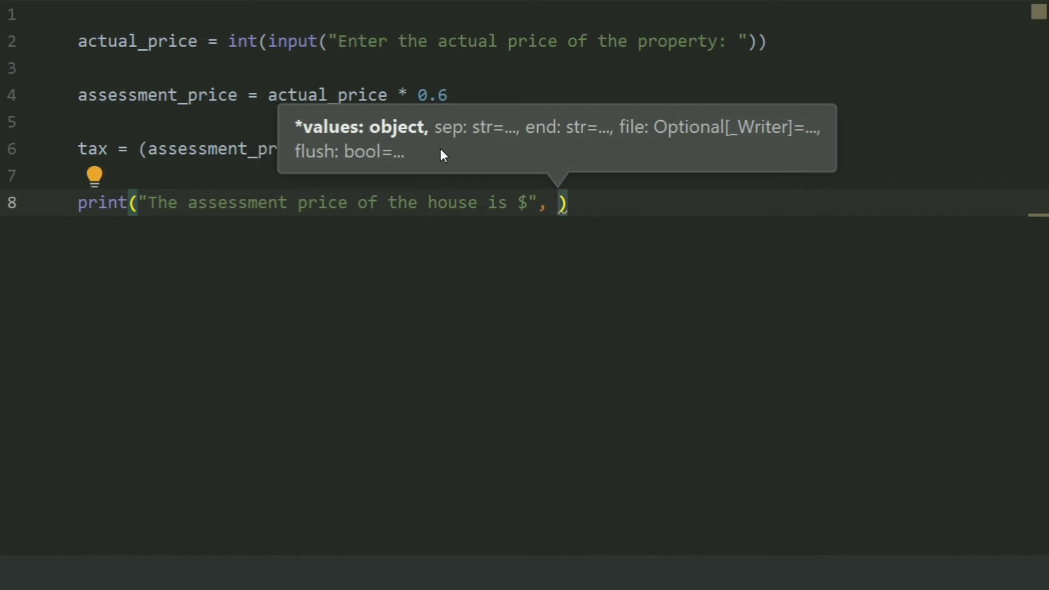
type("assessment_price")
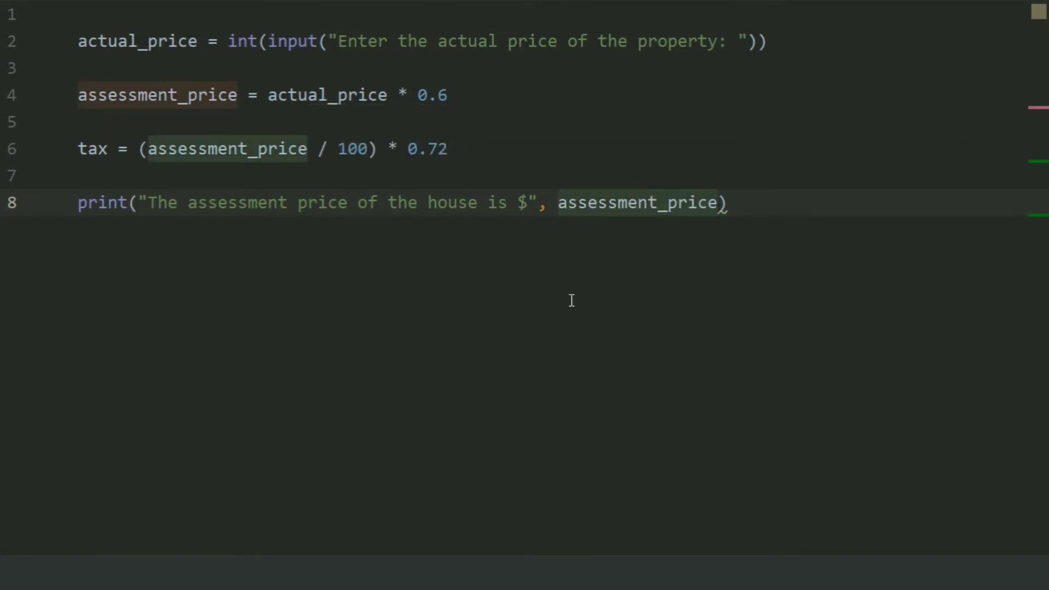
Step: Wrap assessment_price in format(..., '.0f') and add sep='' to finish the print line
type("format(")
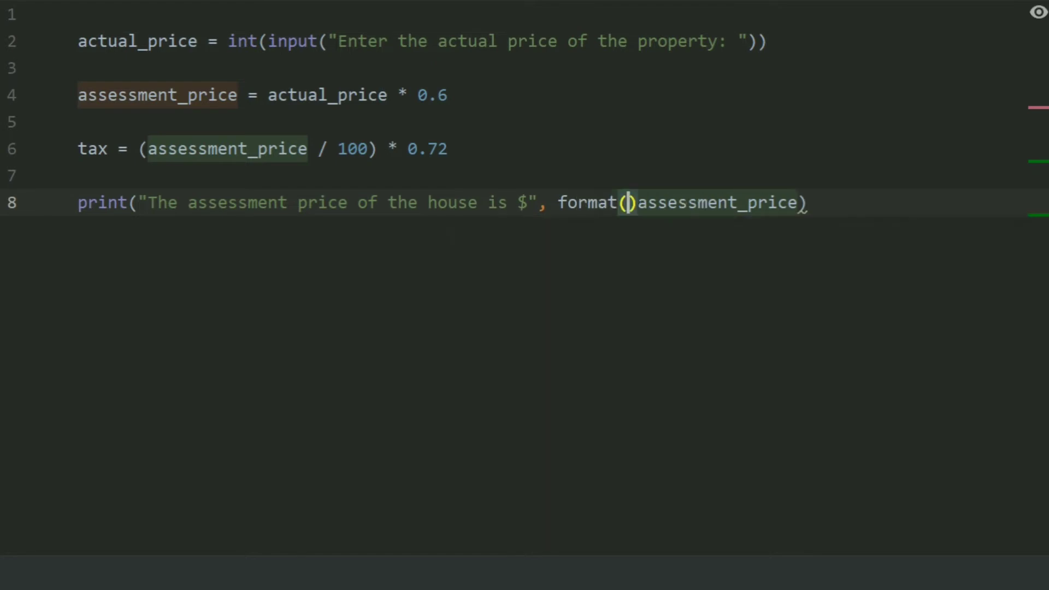
left_click(627, 203)
type(")")
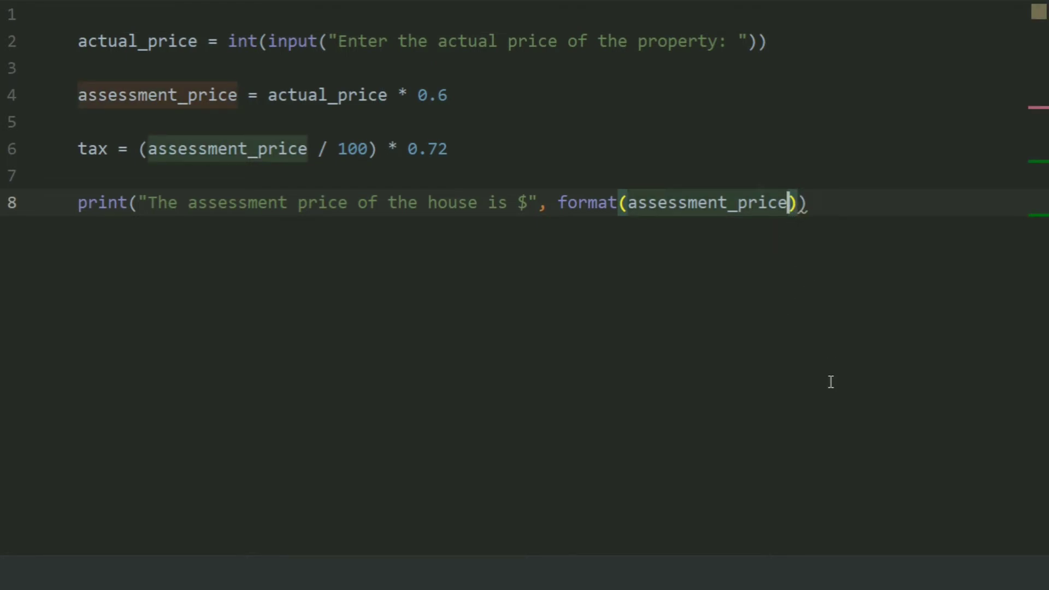
type(",")
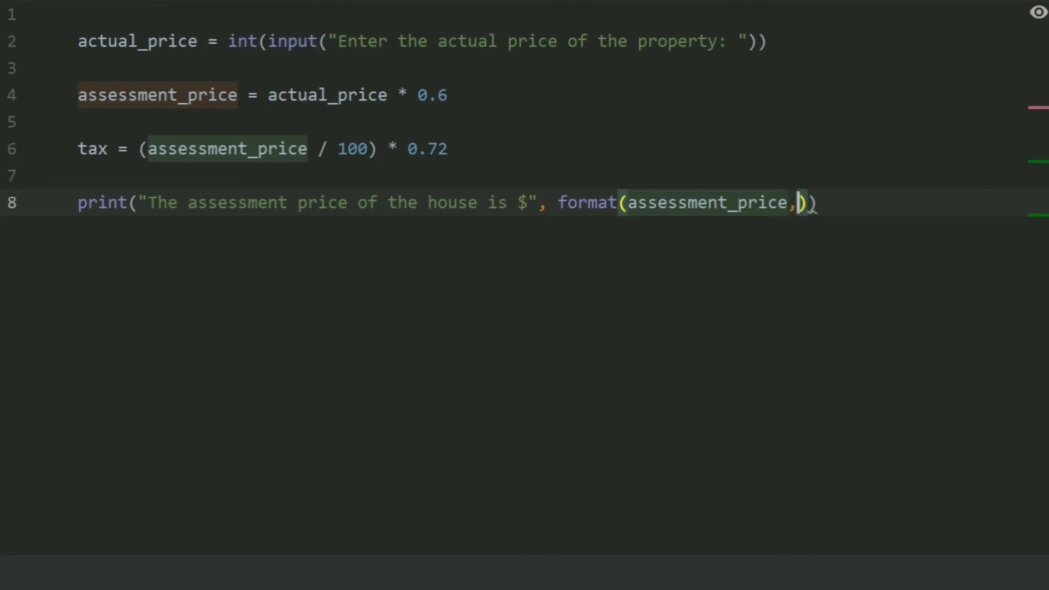
type("'.'")
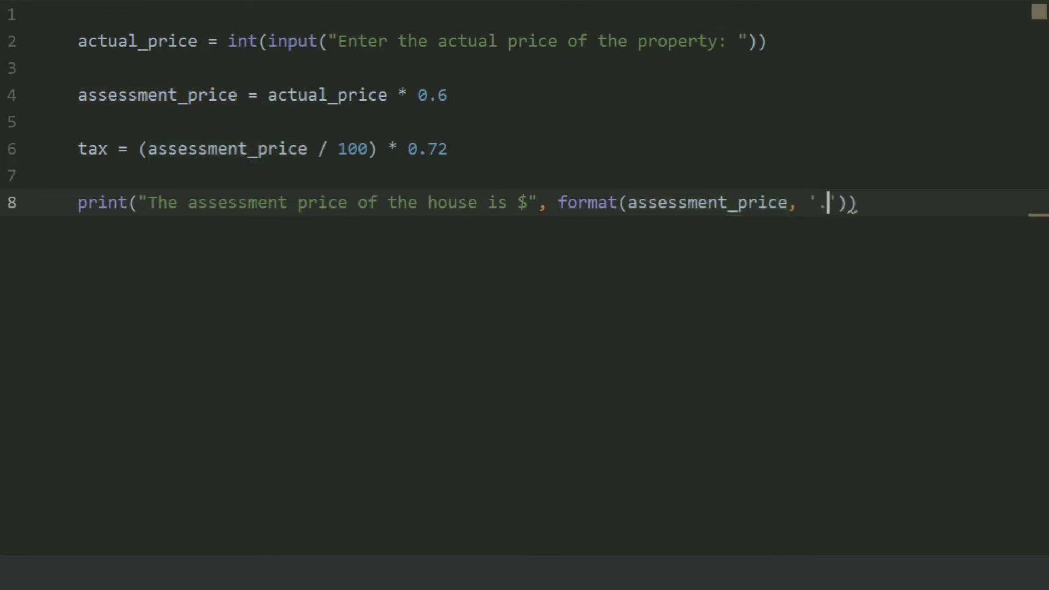
type("0f")
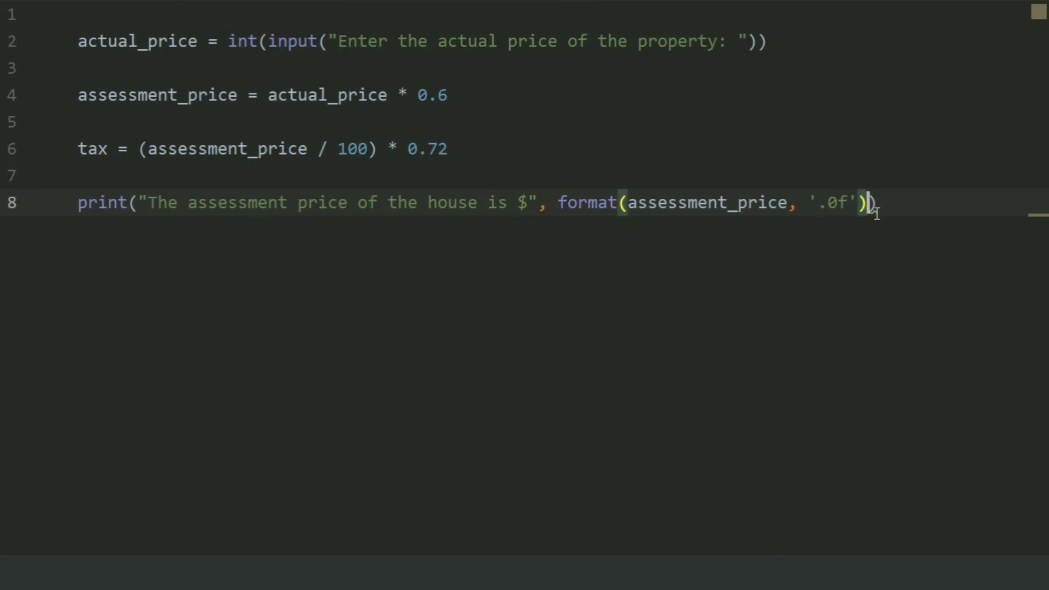
type(",")
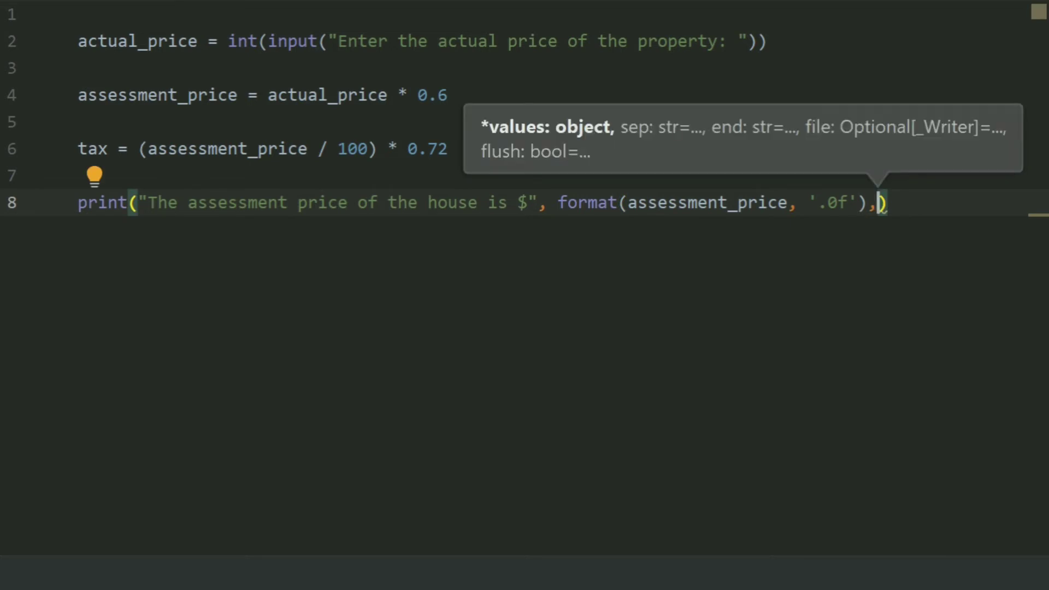
type("sep")
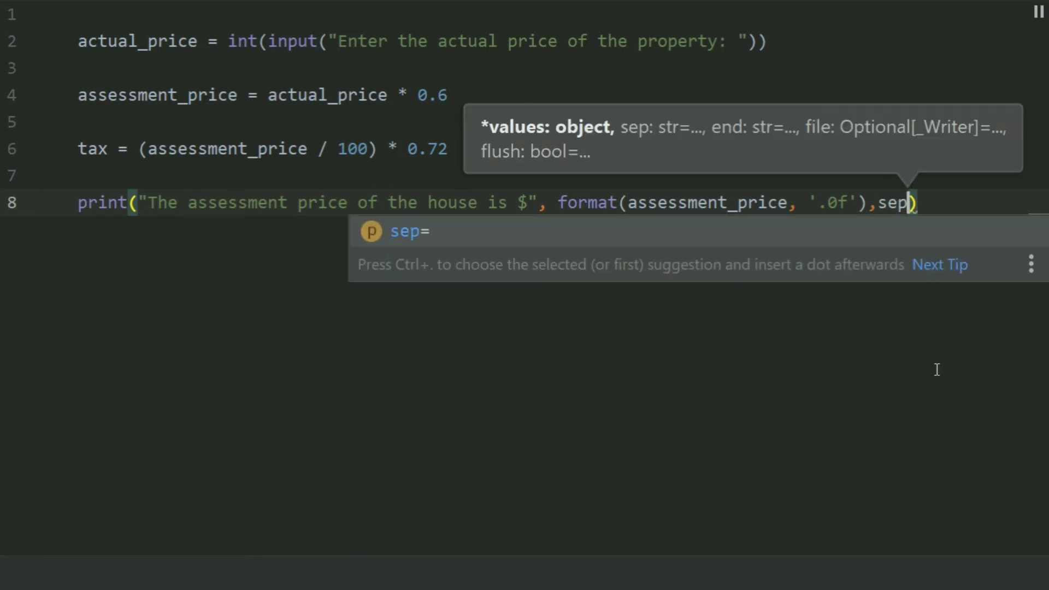
type("=")
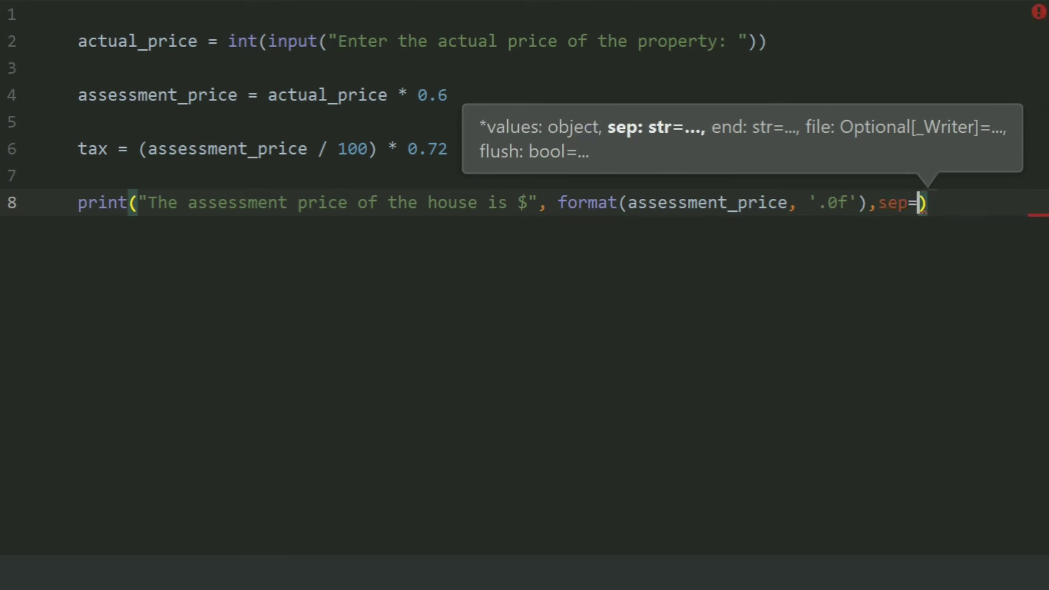
type("''")
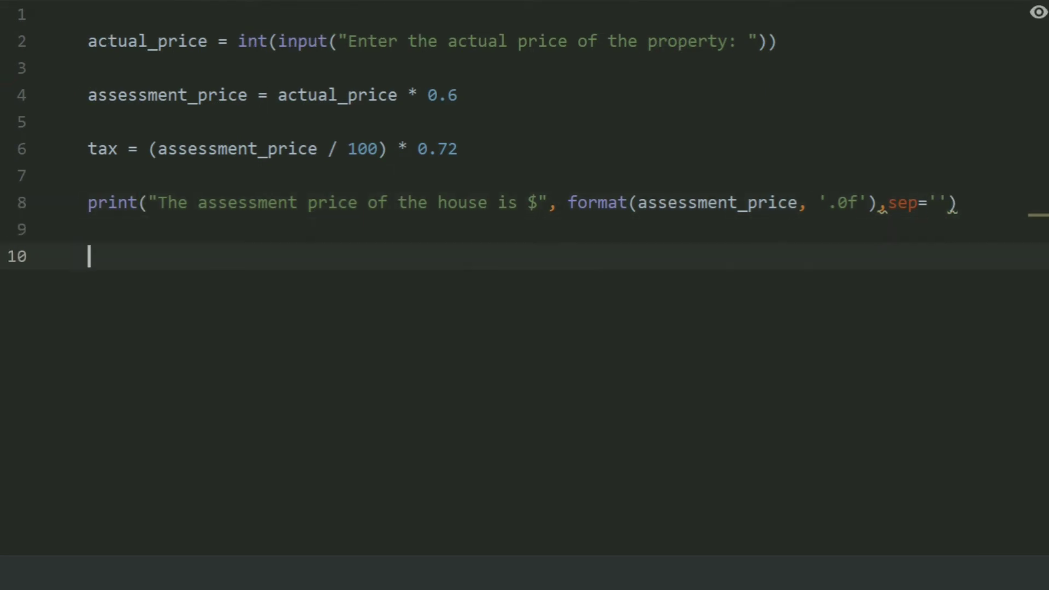
Step: Start print("The tax is $", for the tax output line
type("p")
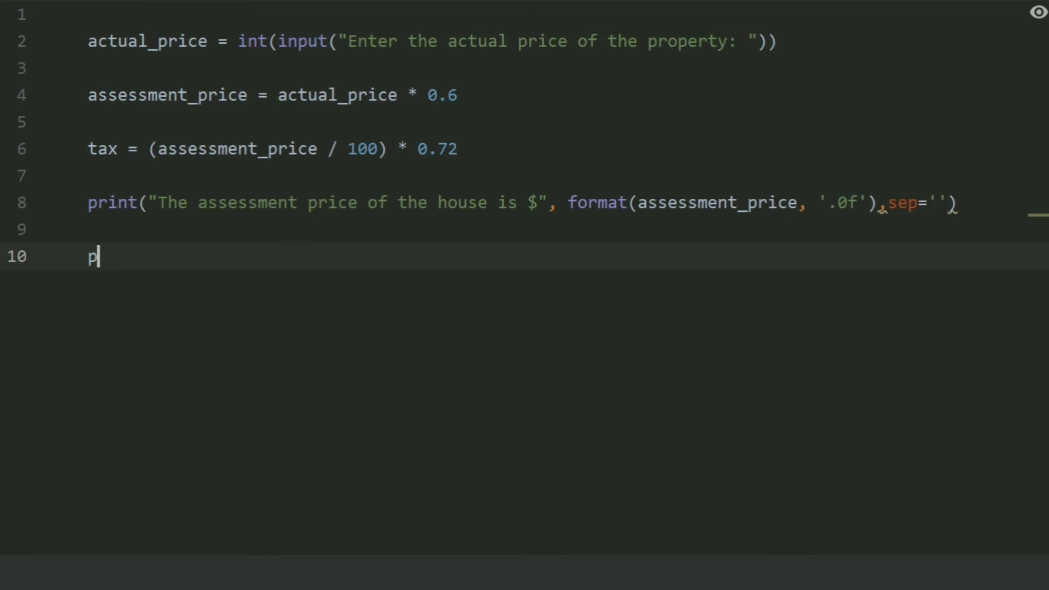
type("r")
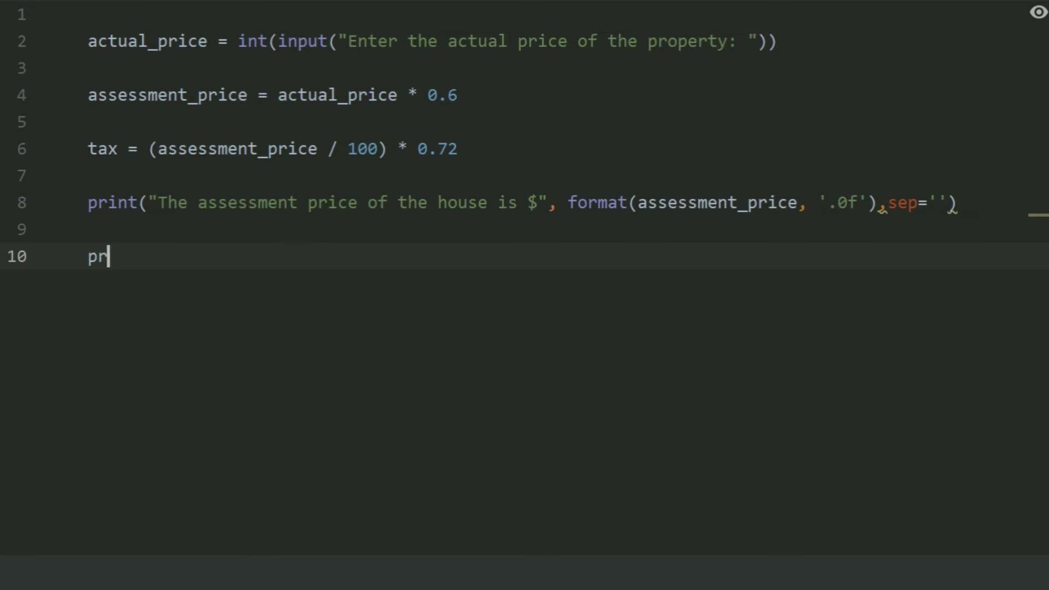
type("int")
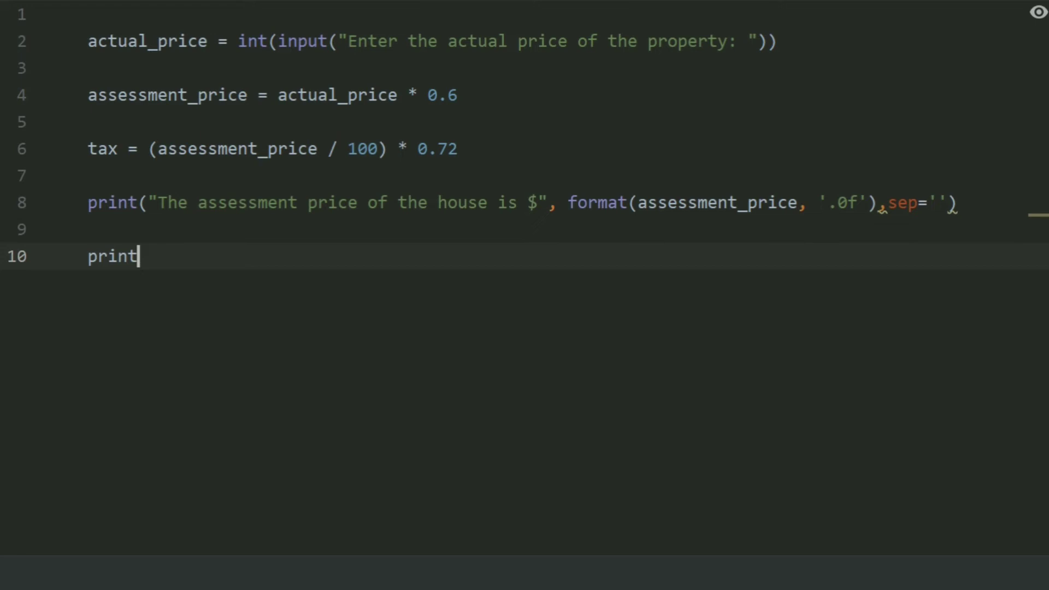
type("(\"\")")
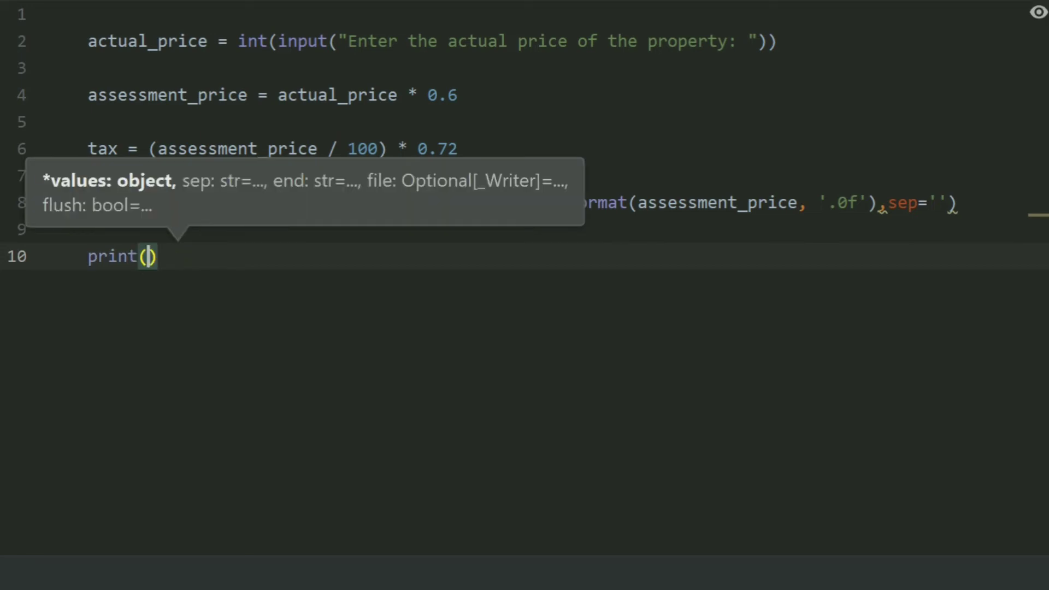
type("\"")
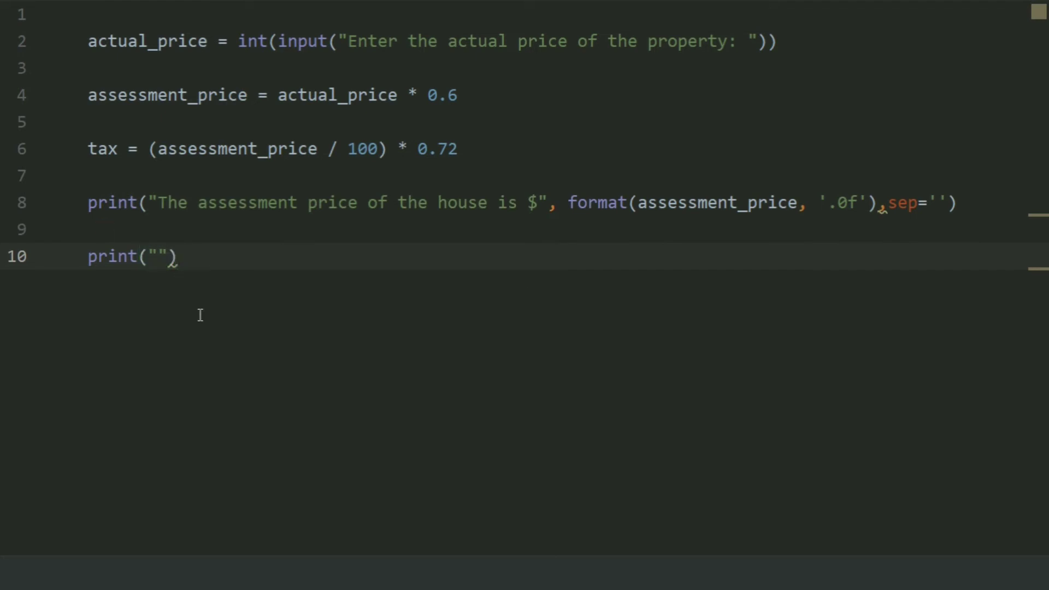
type("The")
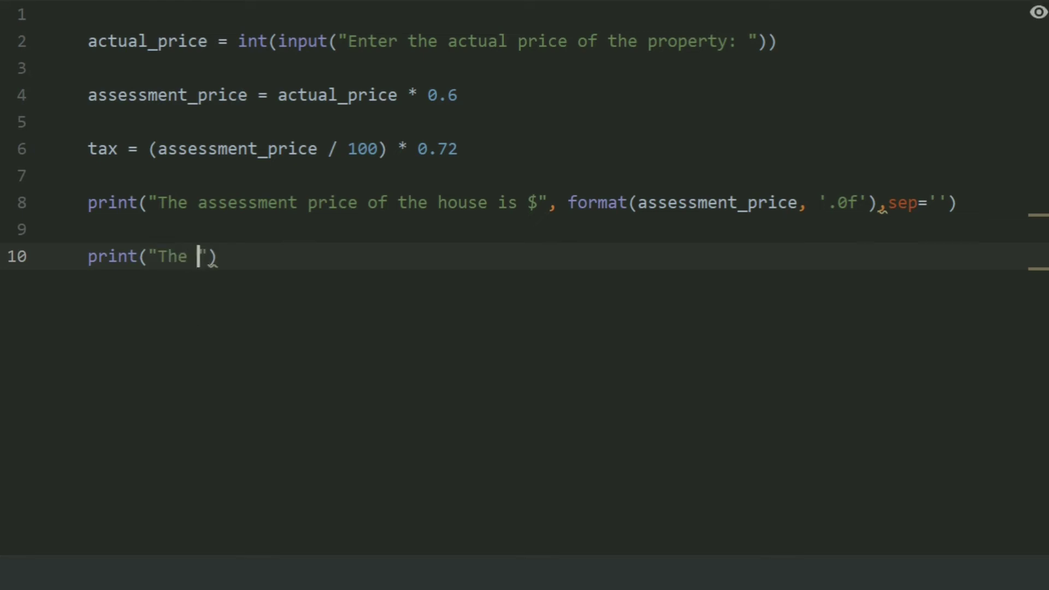
type("tax")
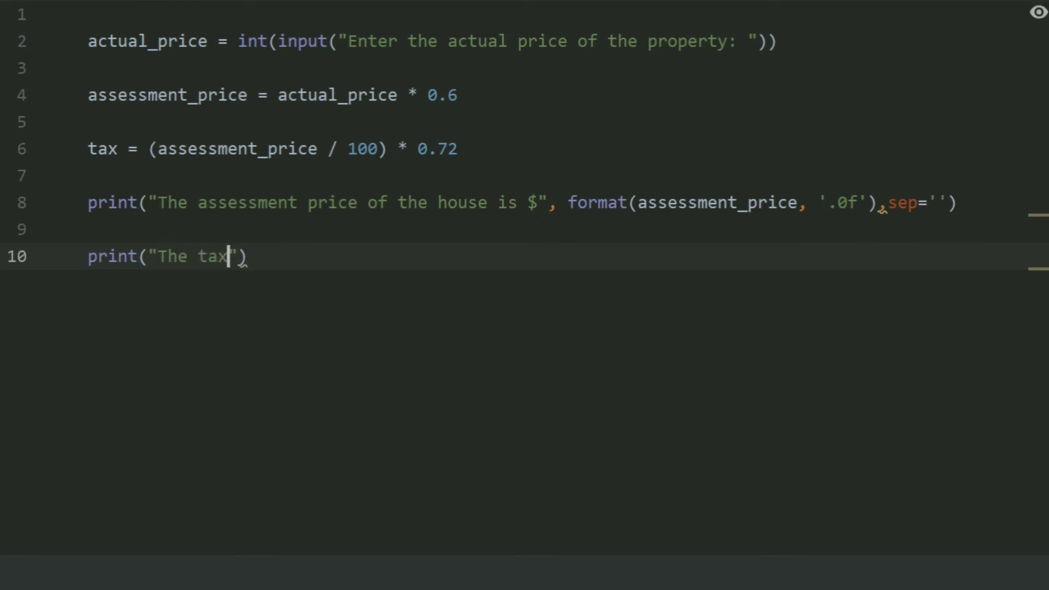
type("is")
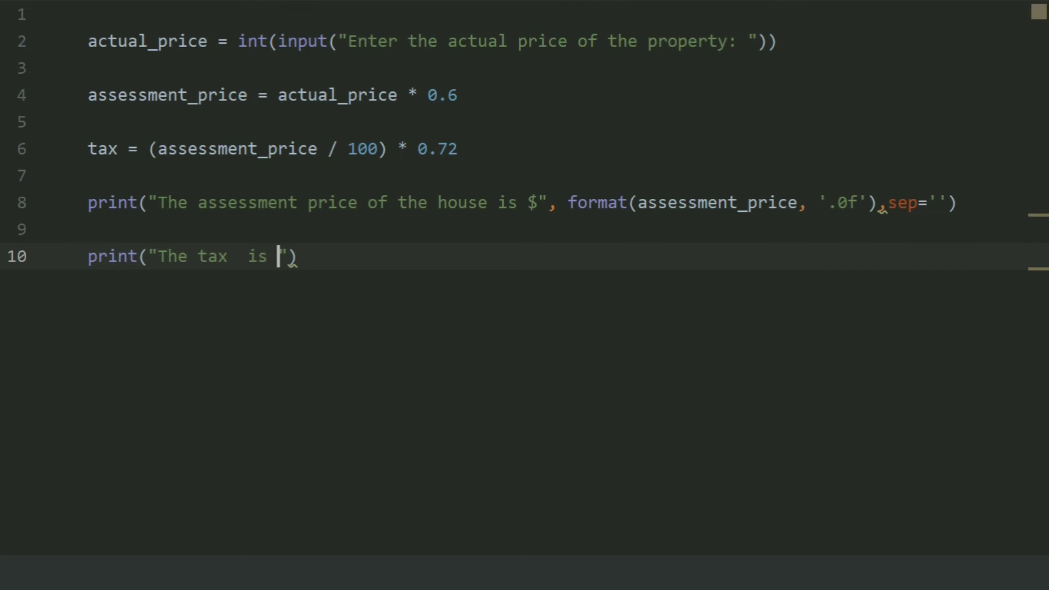
type("$")
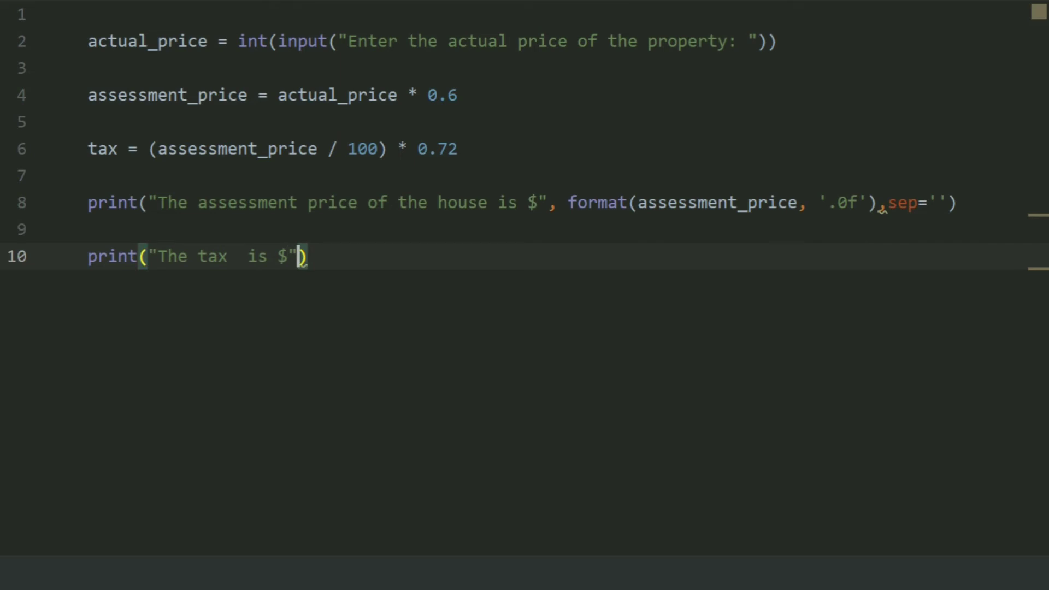
type(",")
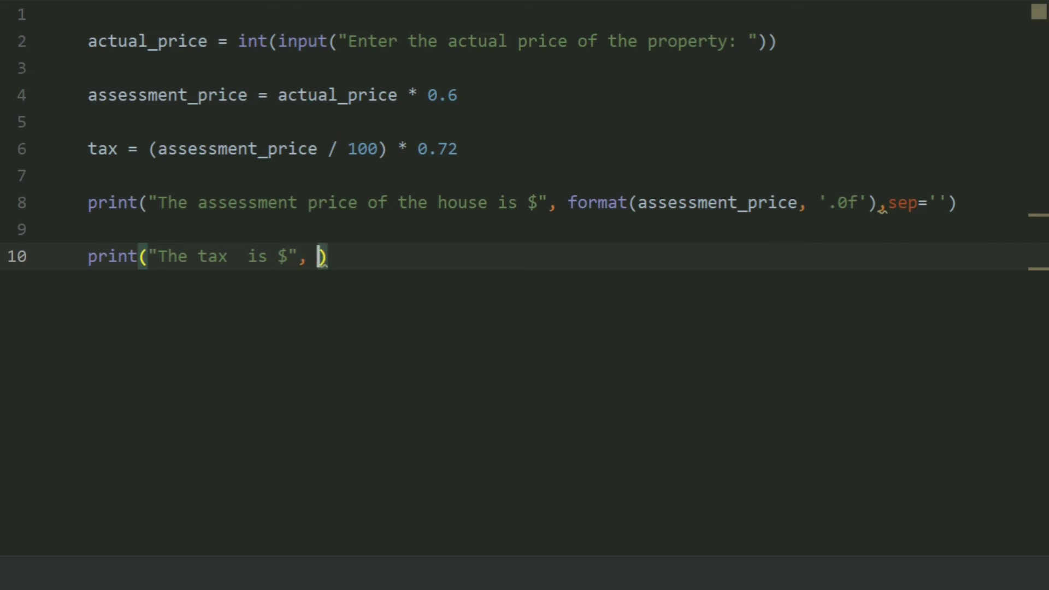
Step: Add format(tax, '.0f') and sep='' to finish the tax print line, fixing the mistyped quotes
type("format(")
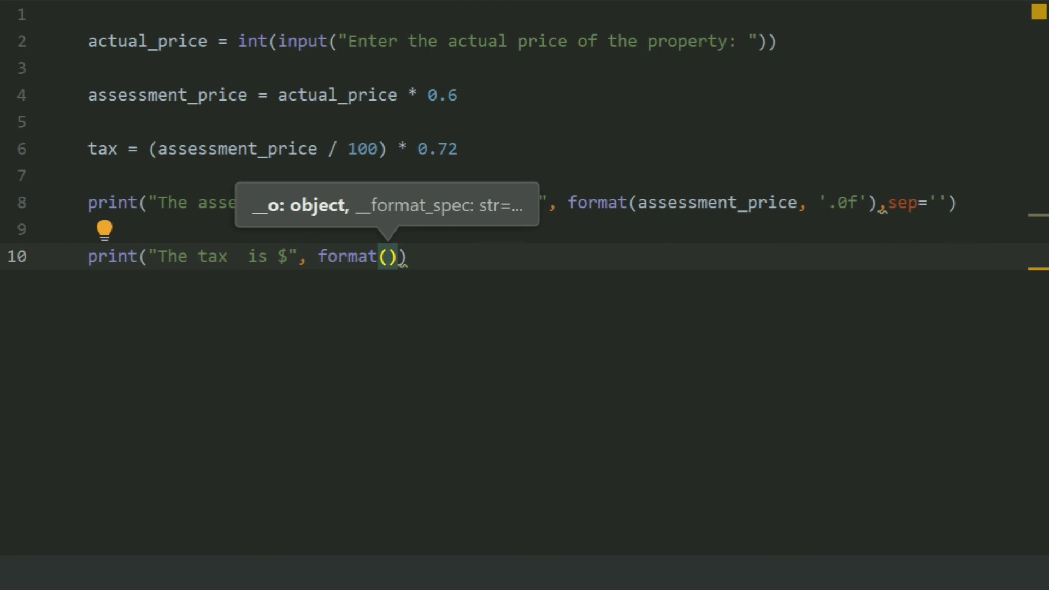
type("tax,")
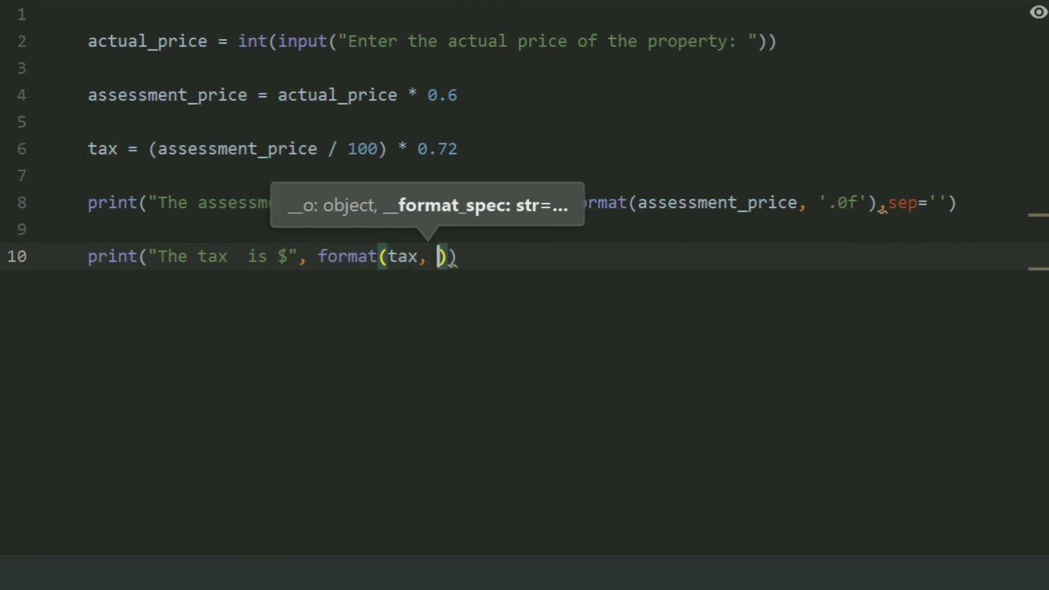
type("''")
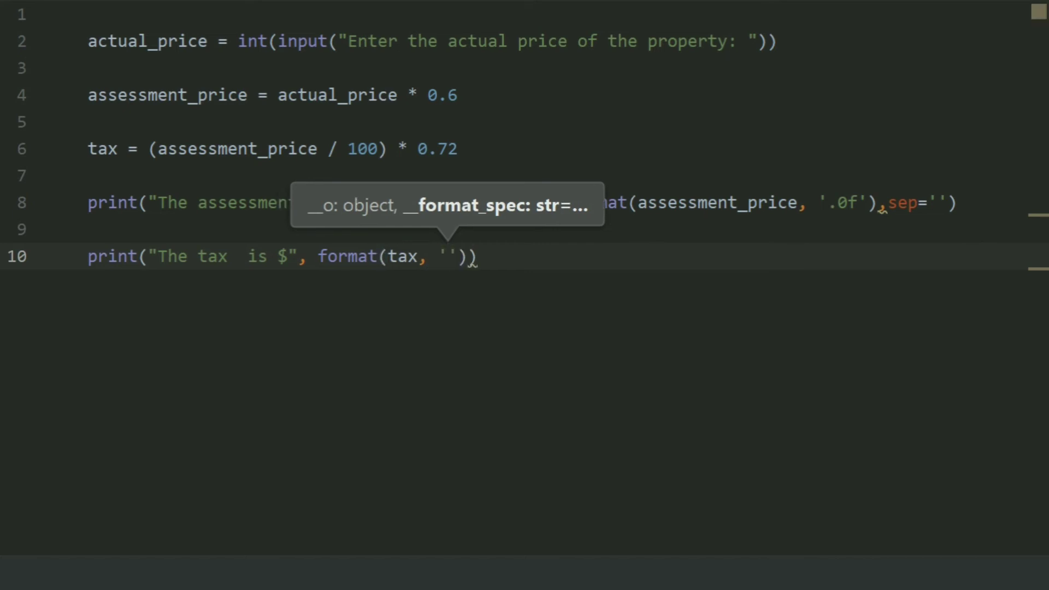
type(".")
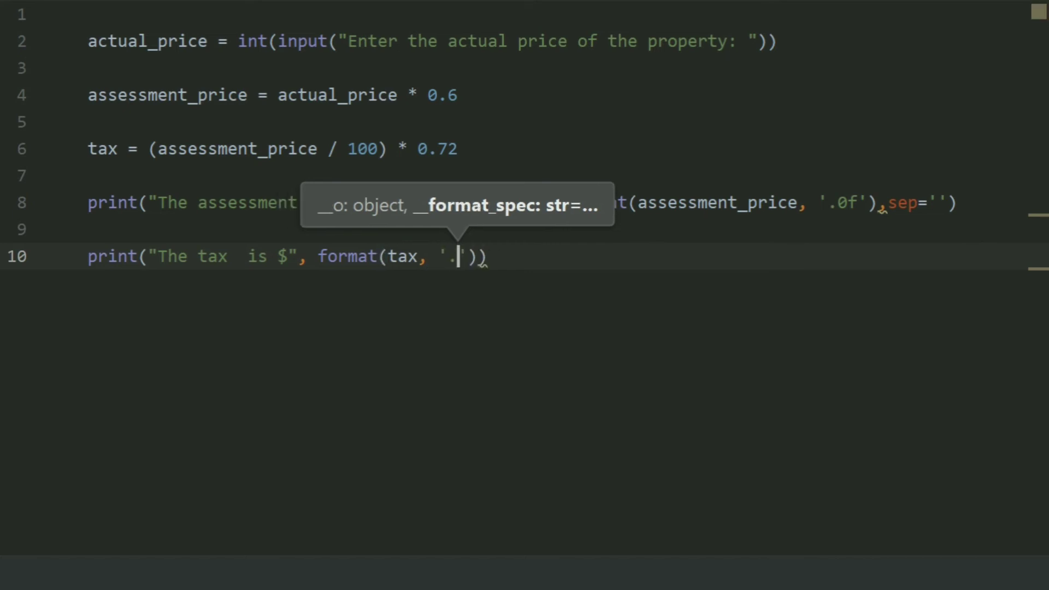
type("0f")
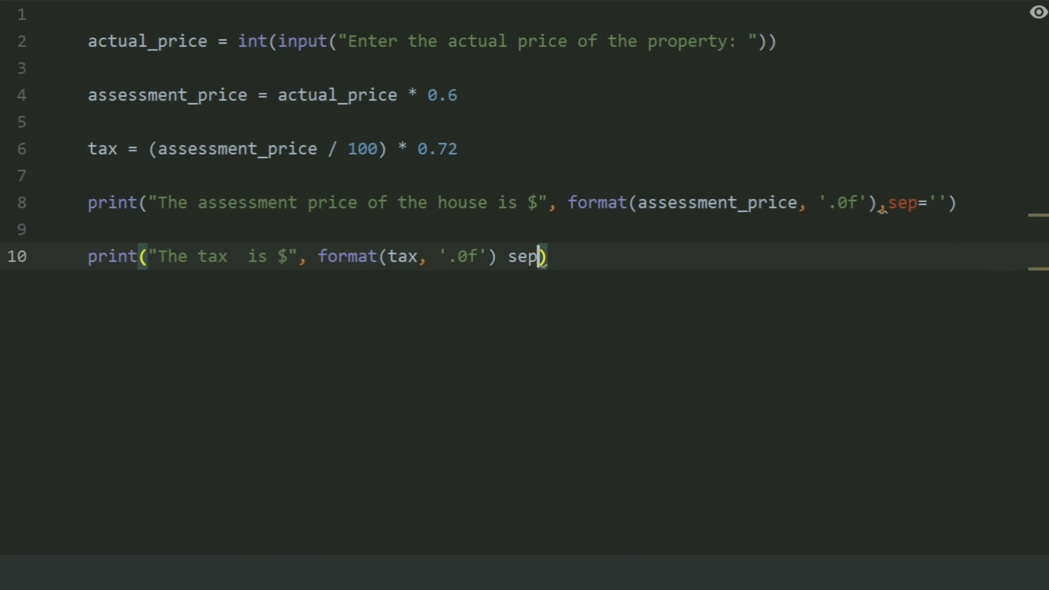
key("BackSpace")
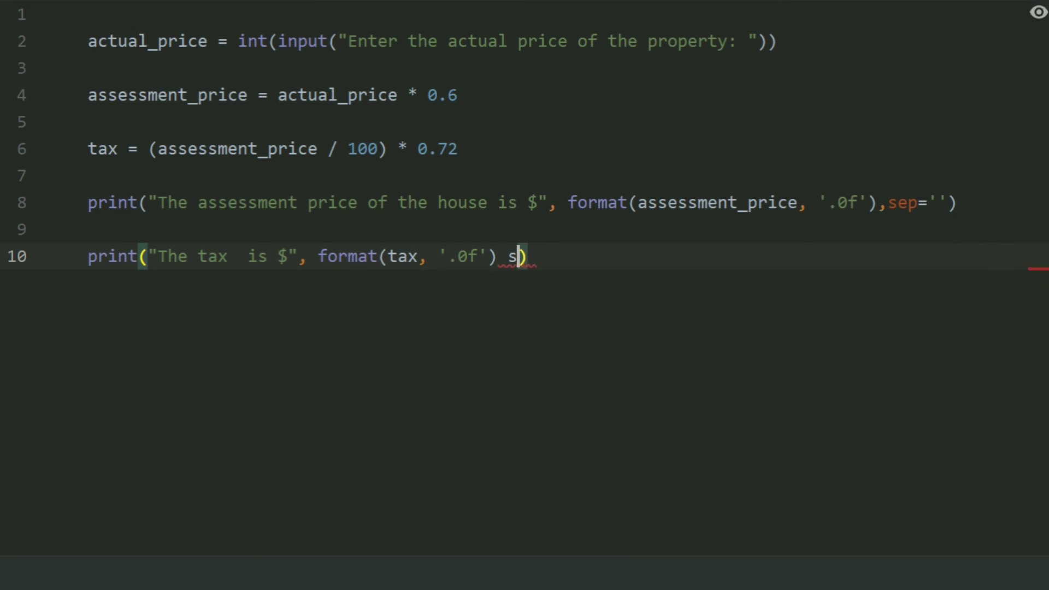
key("BackSpace")
type(",sep=")
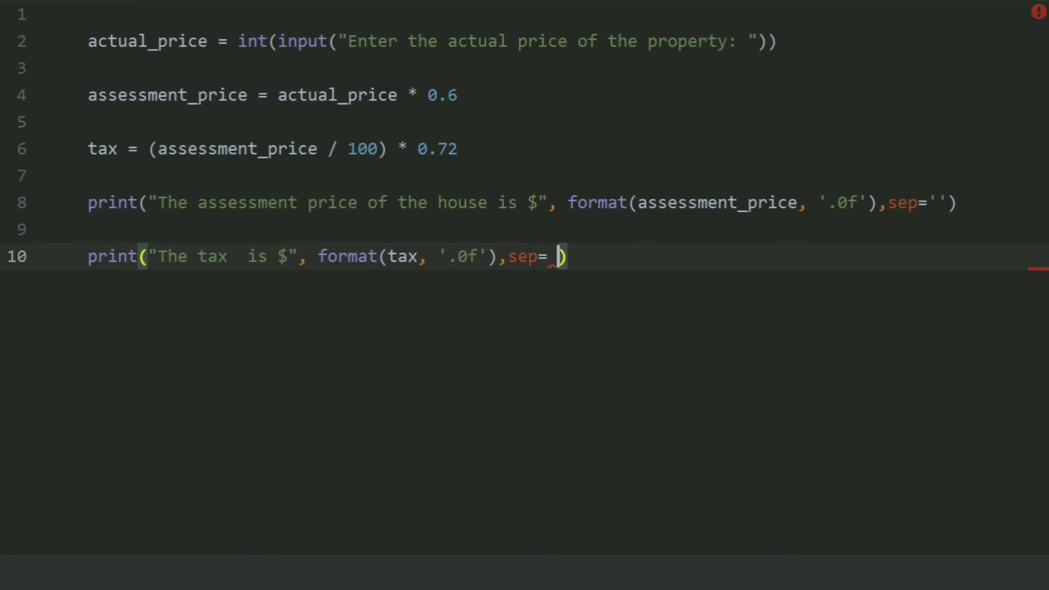
type("''")
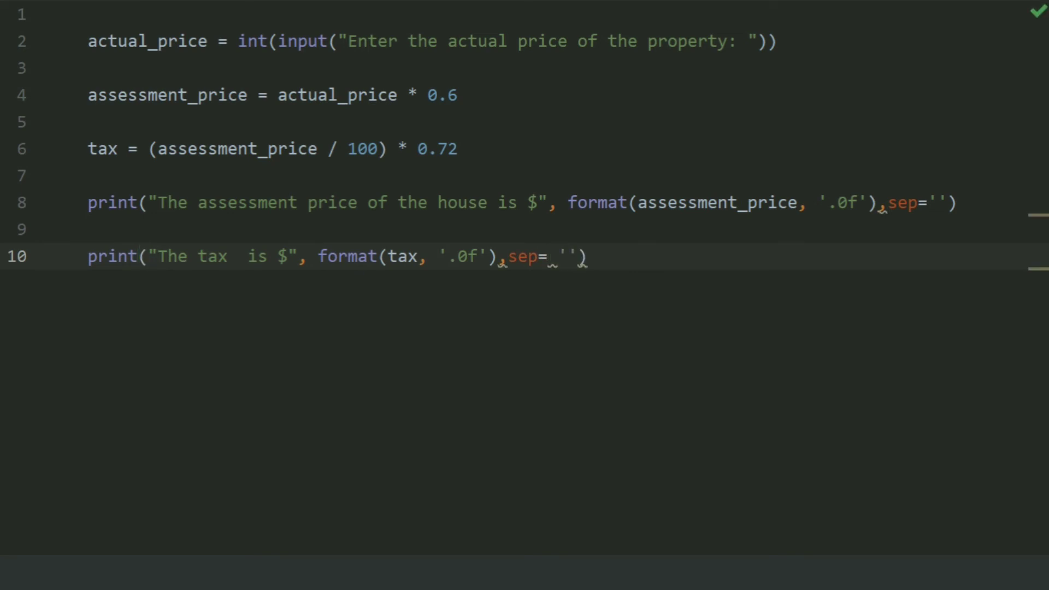
left_click(379, 17)
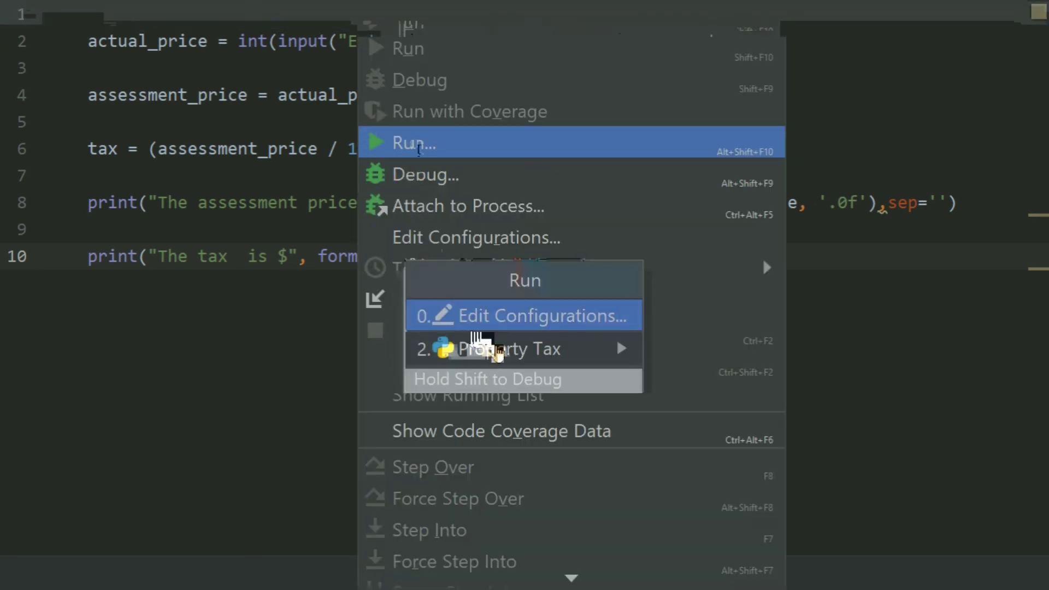
Step: Run the Property Tax script with price 10000, printing assessment $6000 and tax $43
left_click(511, 349)
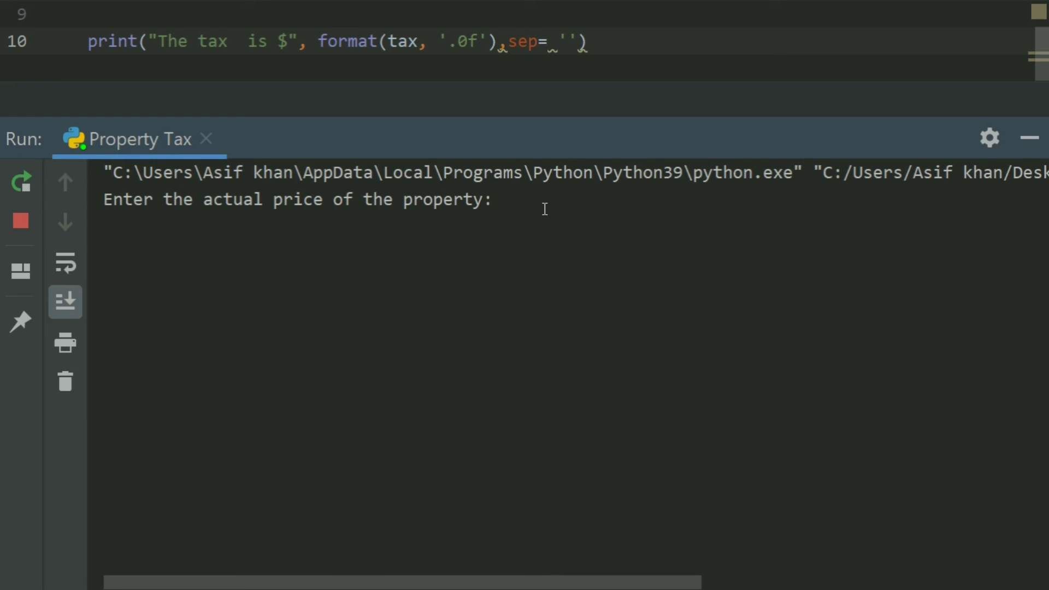
type("1000")
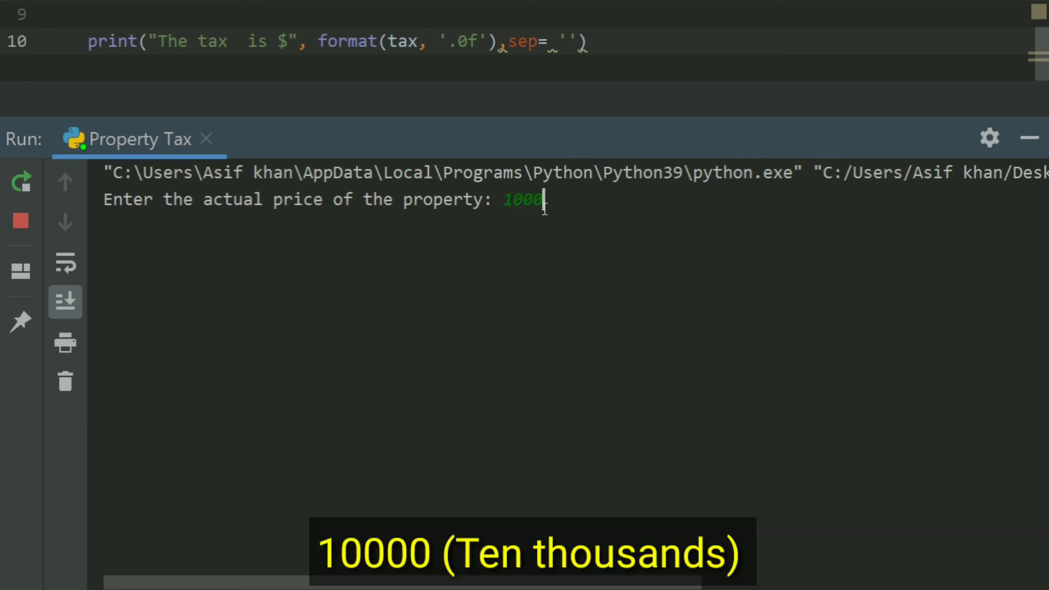
type("0")
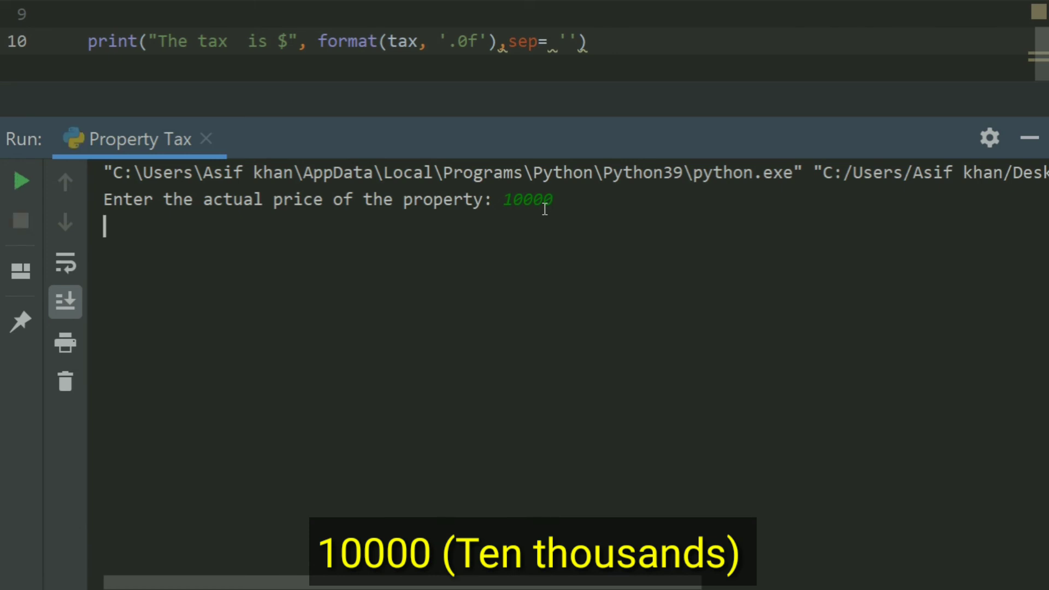
key("enter")
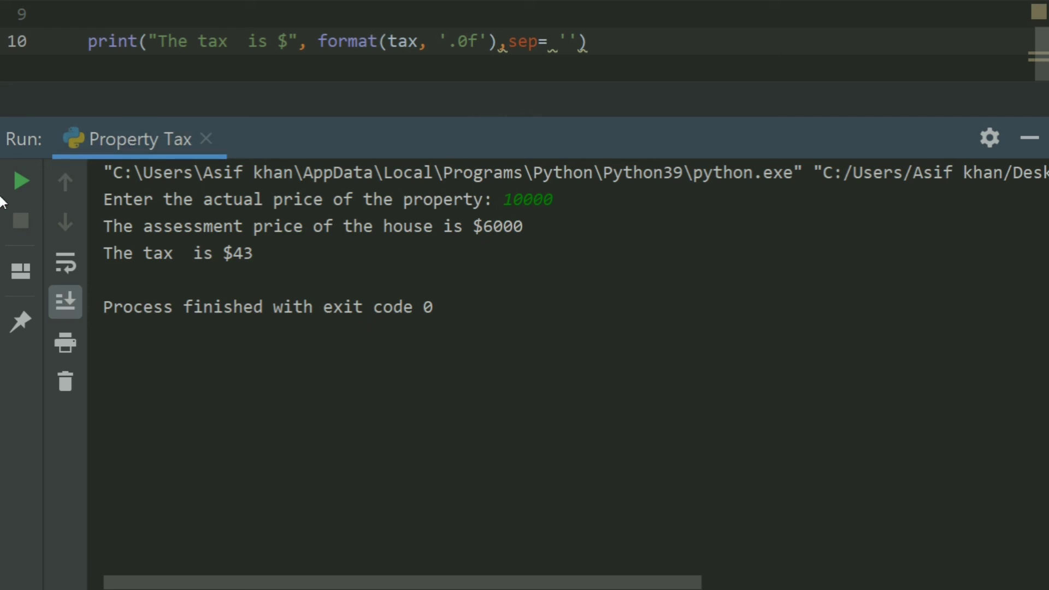
mouse_move(19, 182)
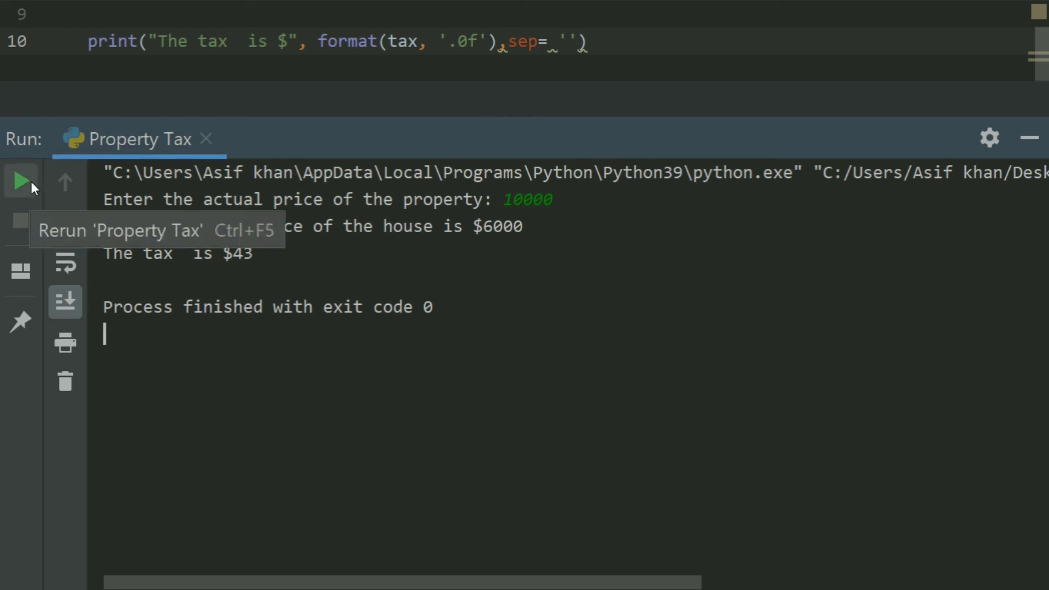
Step: Rerun the Property Tax script with price 50000, printing assessment $30000 and tax $216
left_click(21, 180)
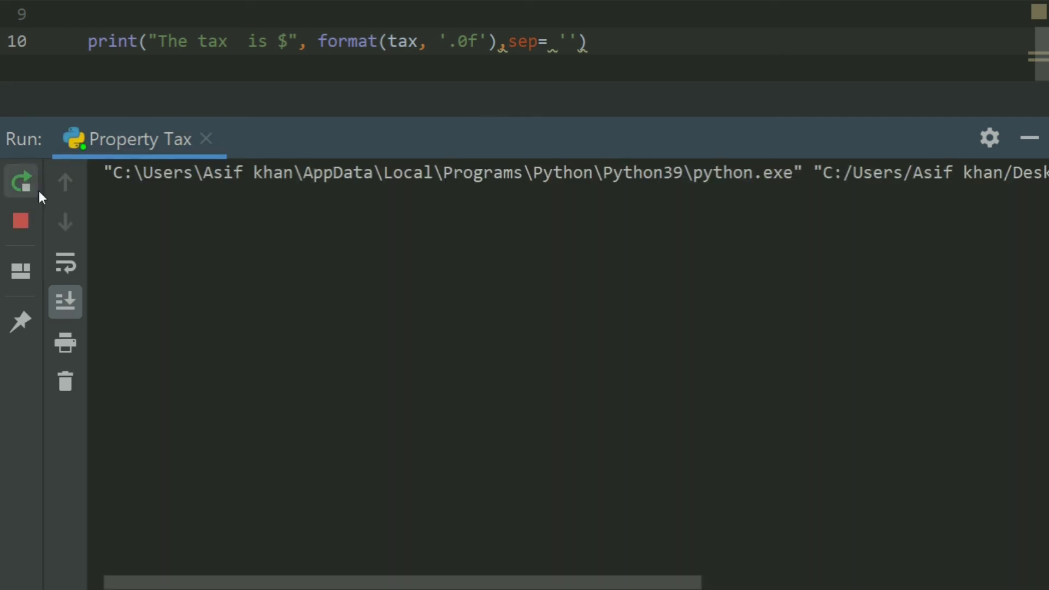
left_click(21, 180)
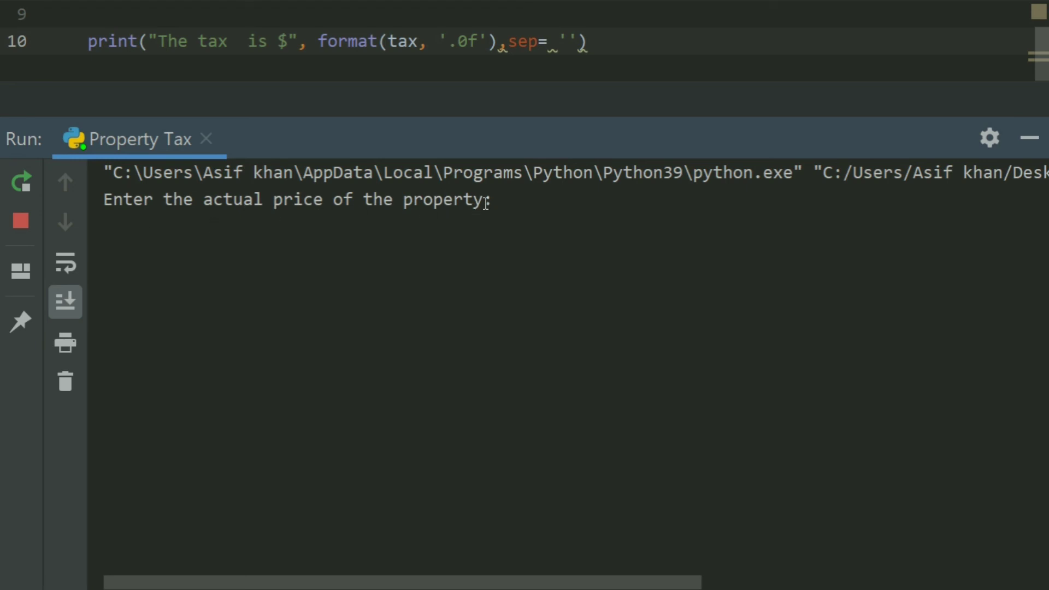
mouse_move(540, 204)
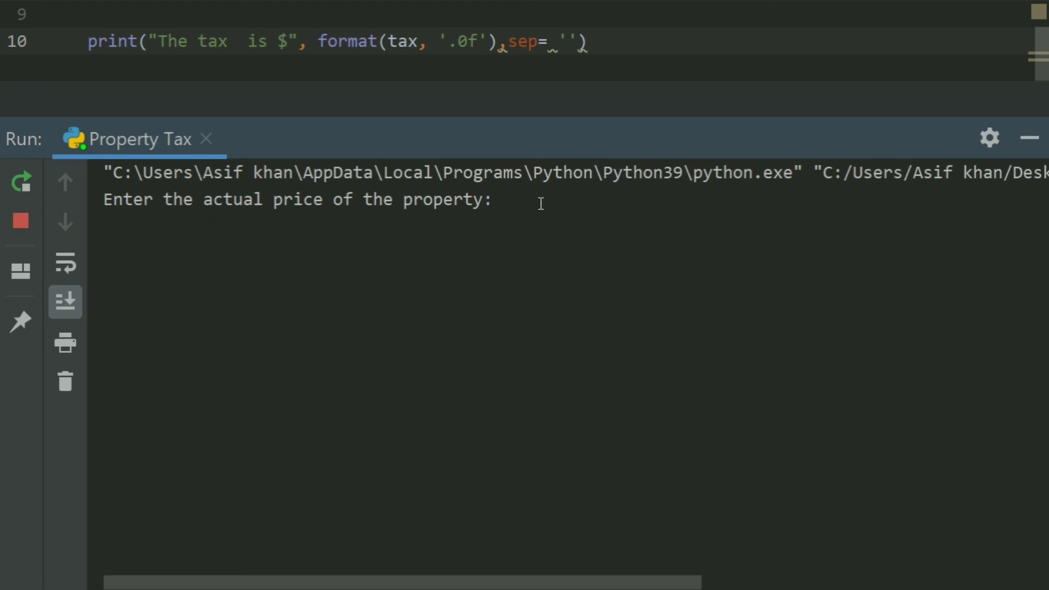
left_click(503, 199)
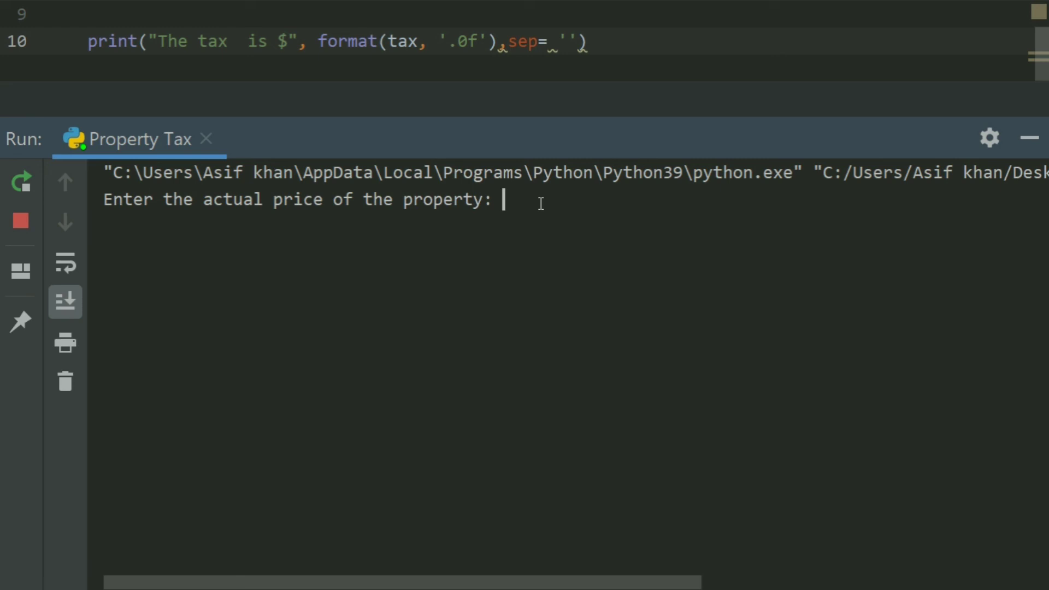
type("5")
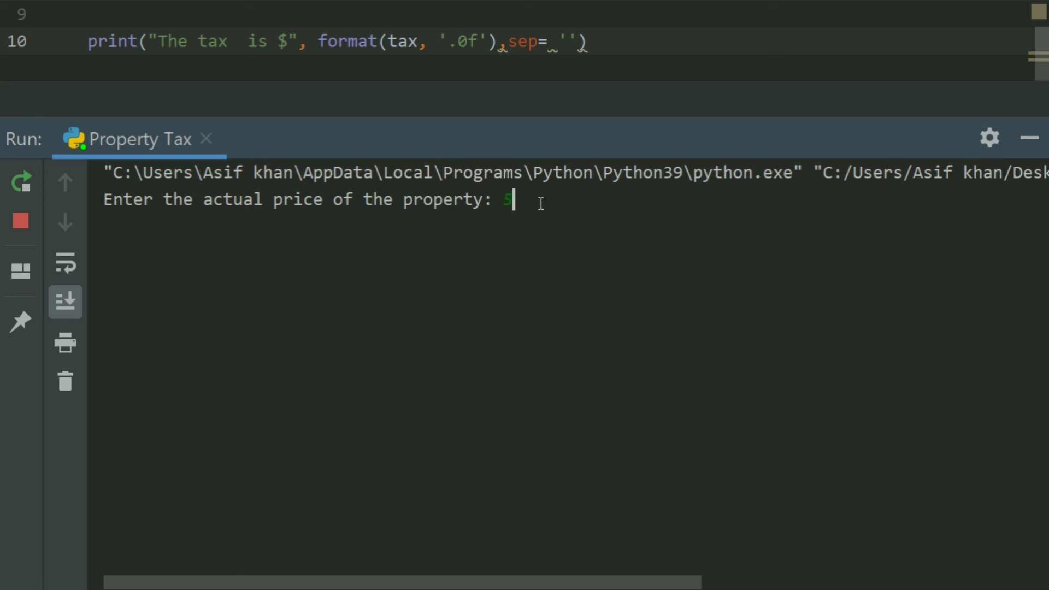
type("000")
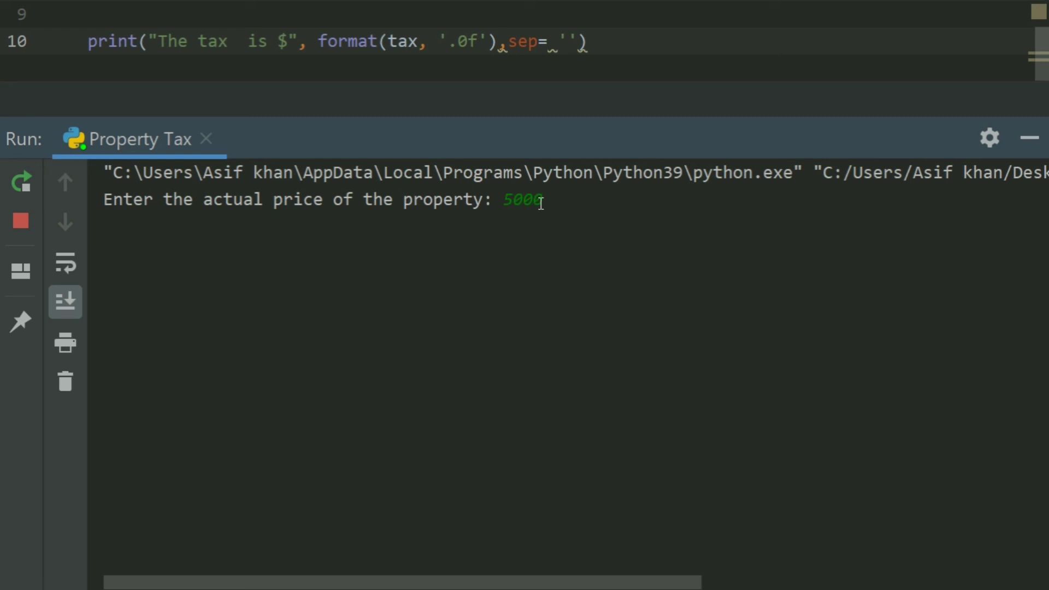
key("enter")
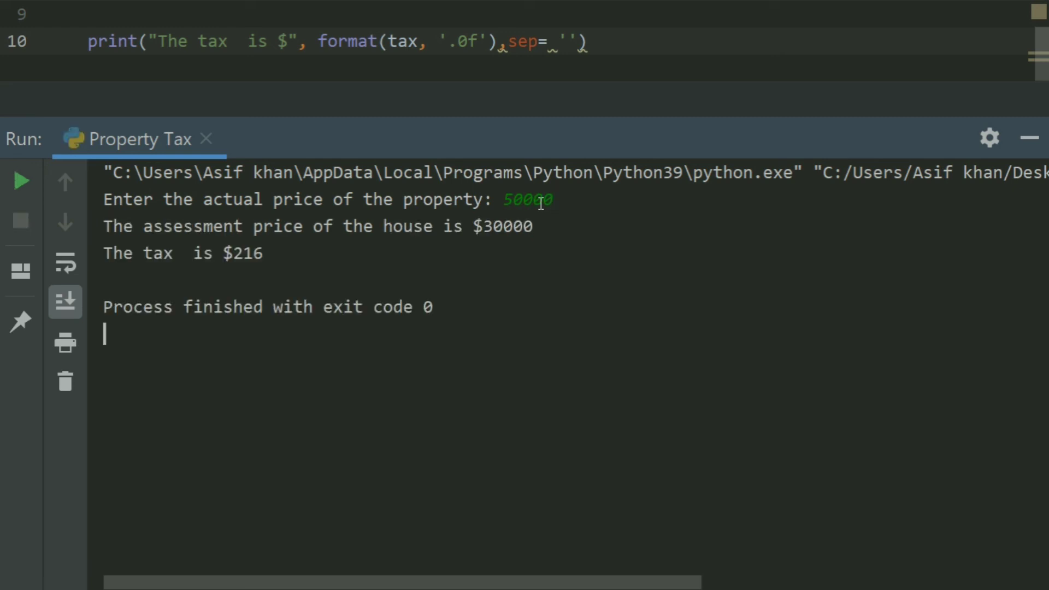